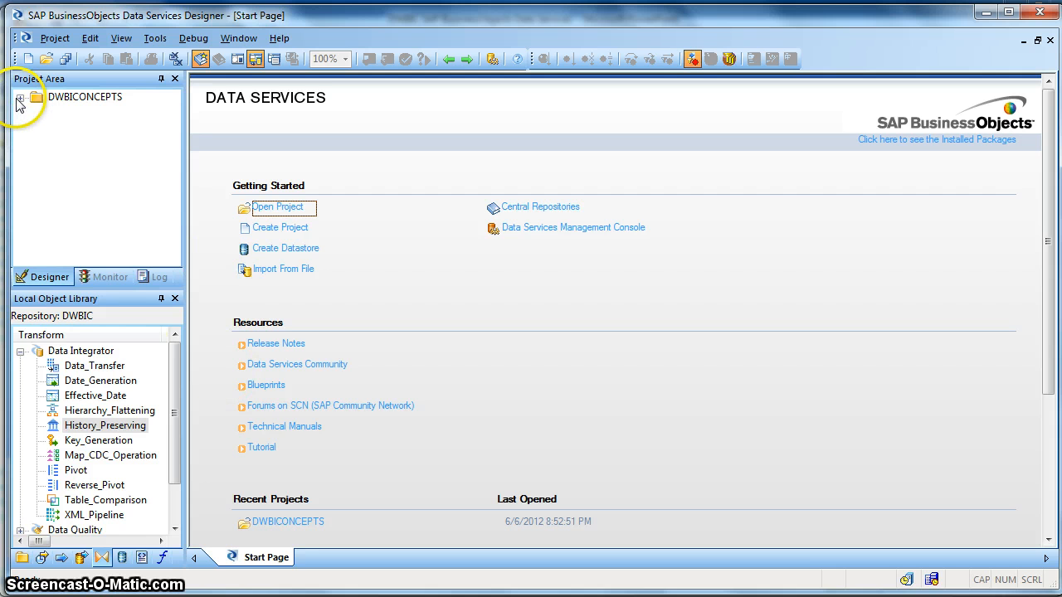
- Reach the Df_Cust_Dim_SCD2_HP data flow from the DWBICONCEPTS project and select History_Preserving and the CUSTOMER_DIM_SCD2 target
click(20, 96)
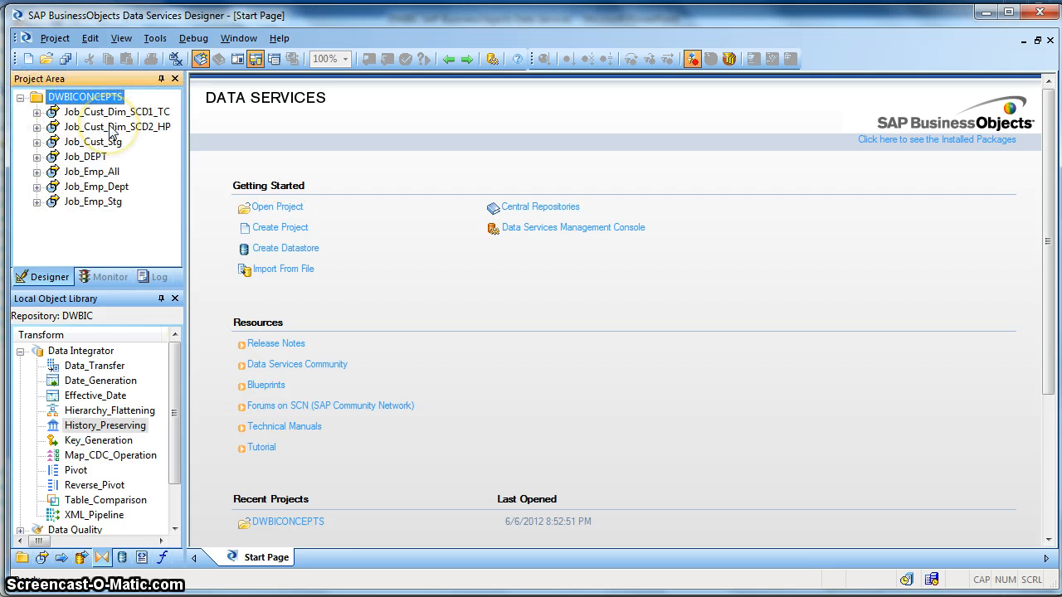
double_click(116, 126)
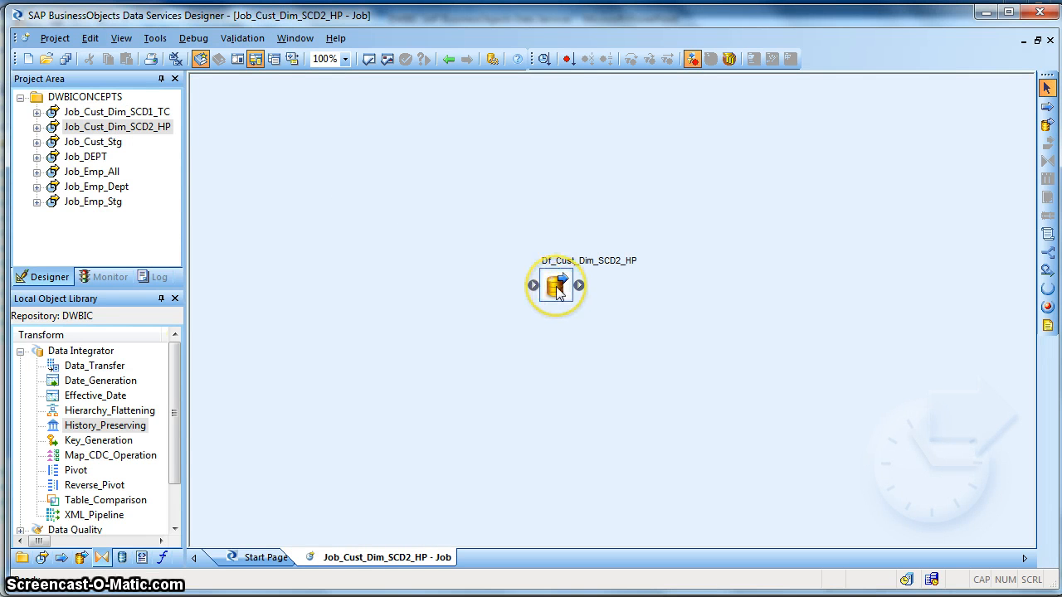
double_click(556, 285)
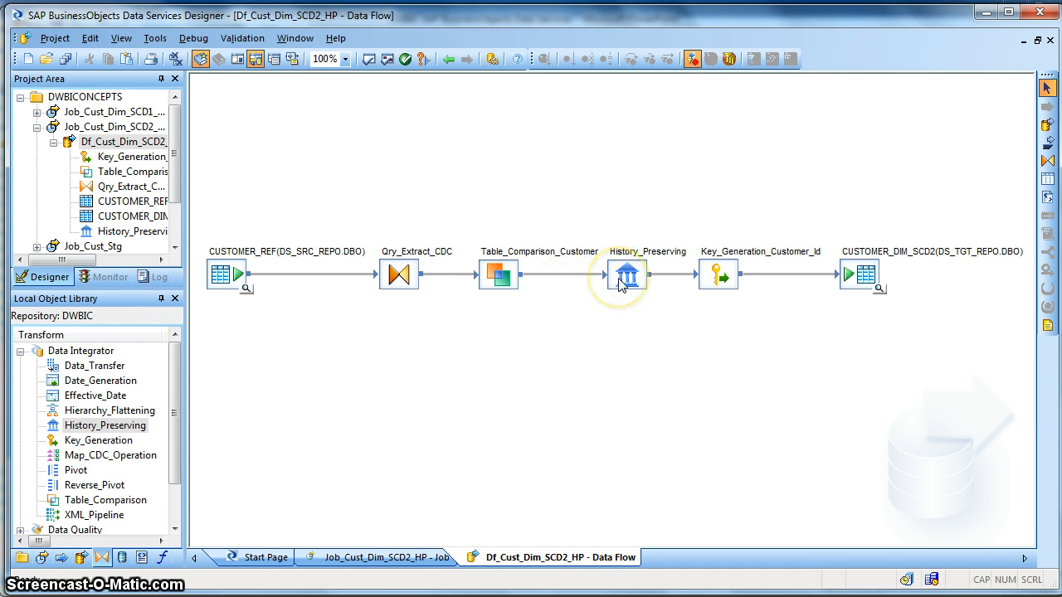
click(627, 276)
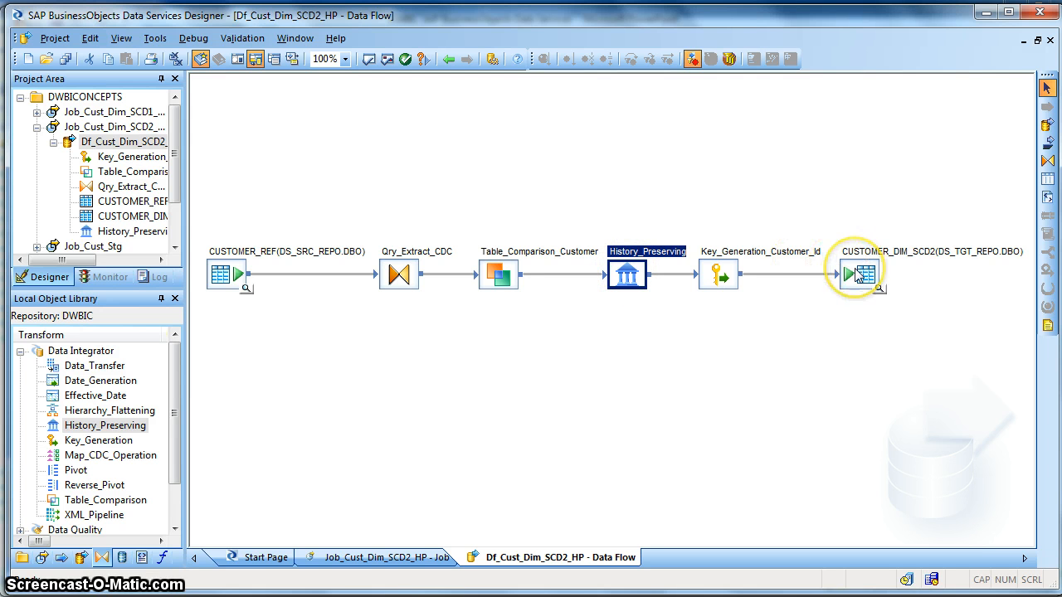
click(862, 274)
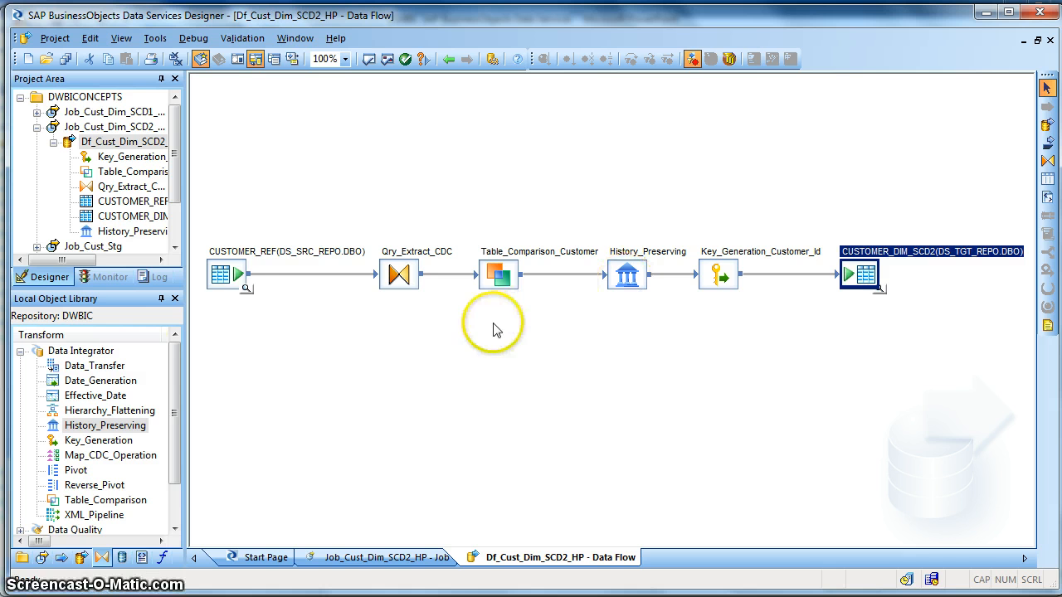
mouse_move(222, 285)
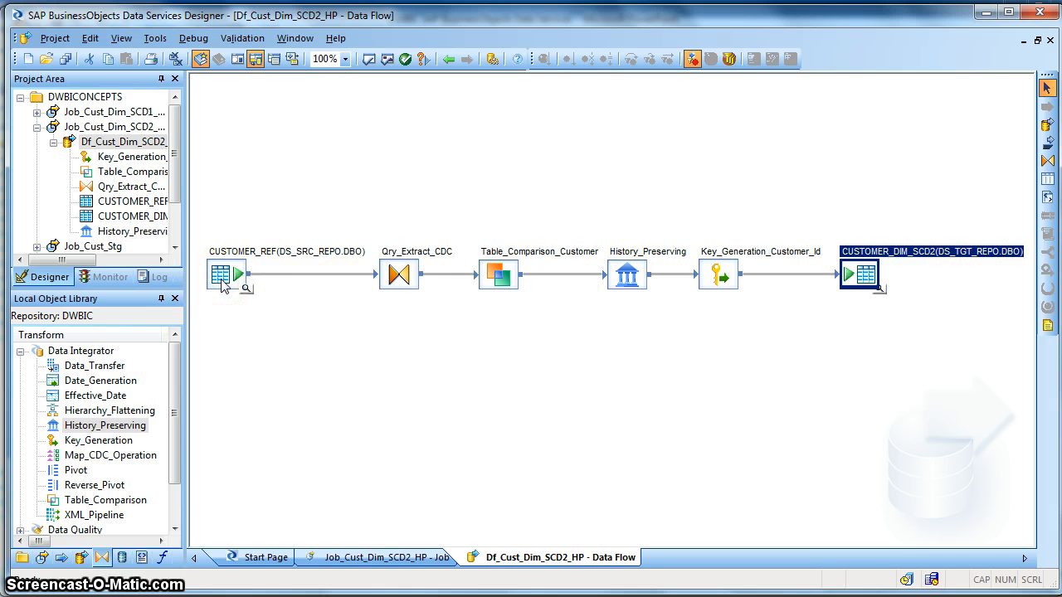
click(222, 274)
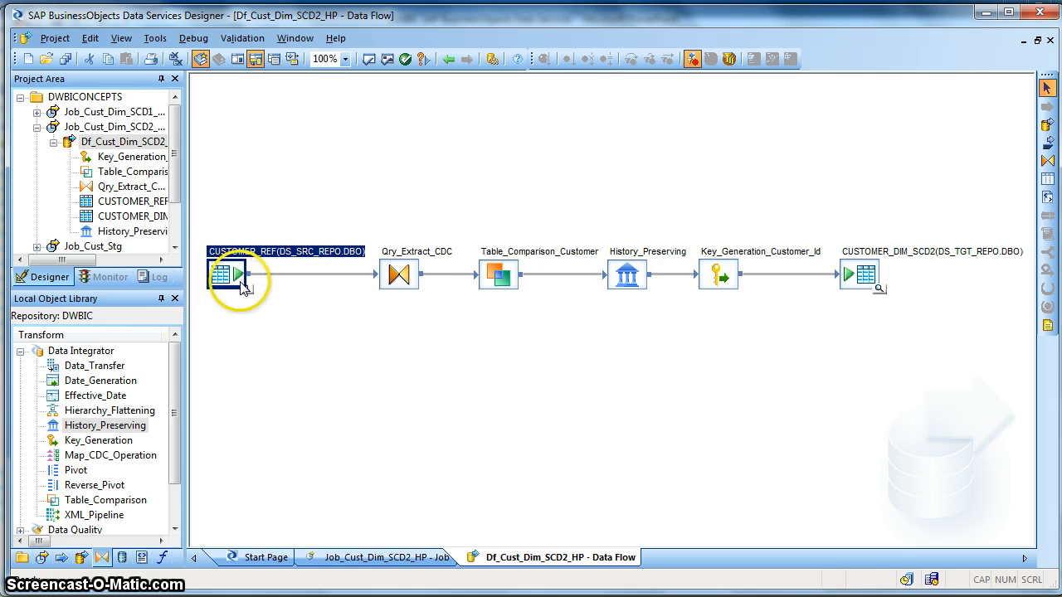
click(240, 274)
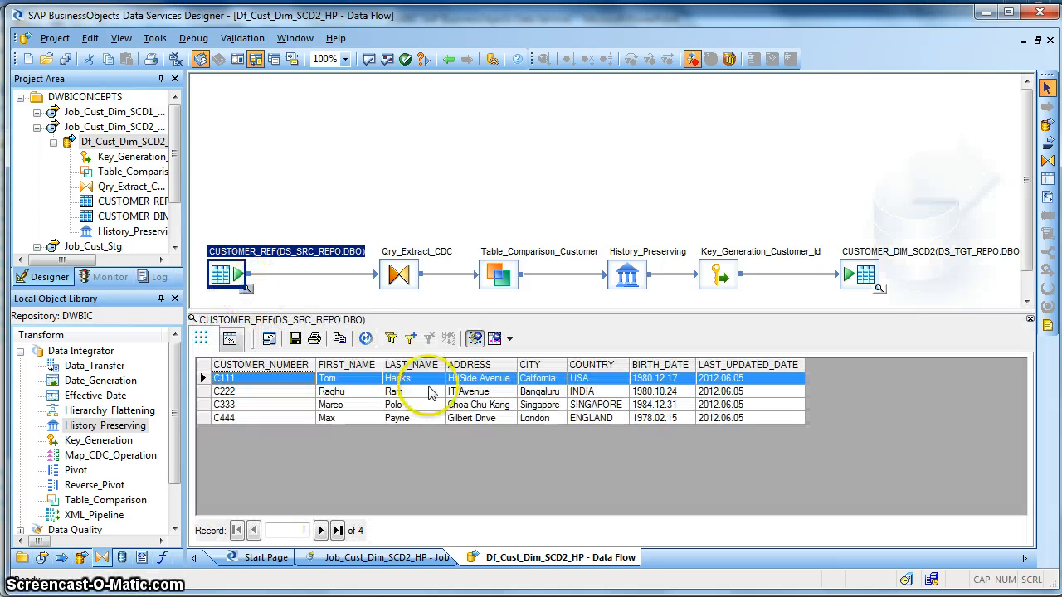
mouse_move(879, 344)
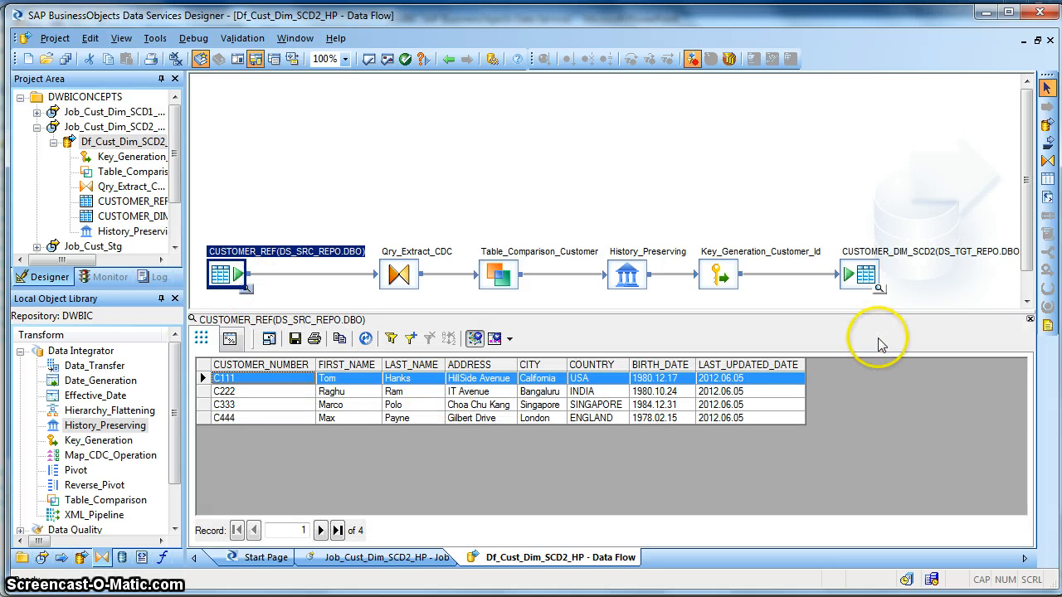
click(1030, 319)
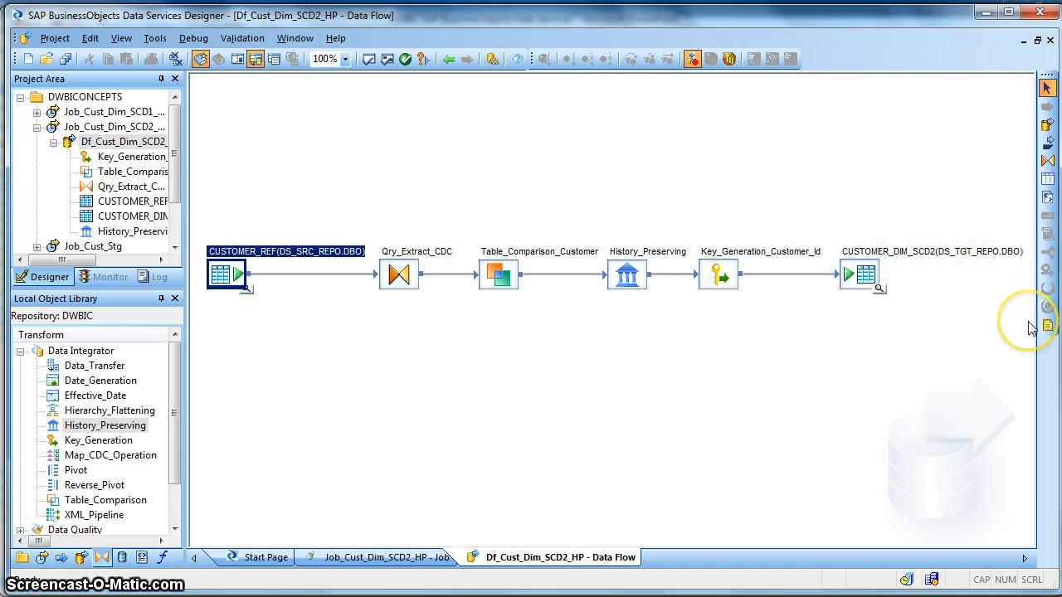
click(399, 274)
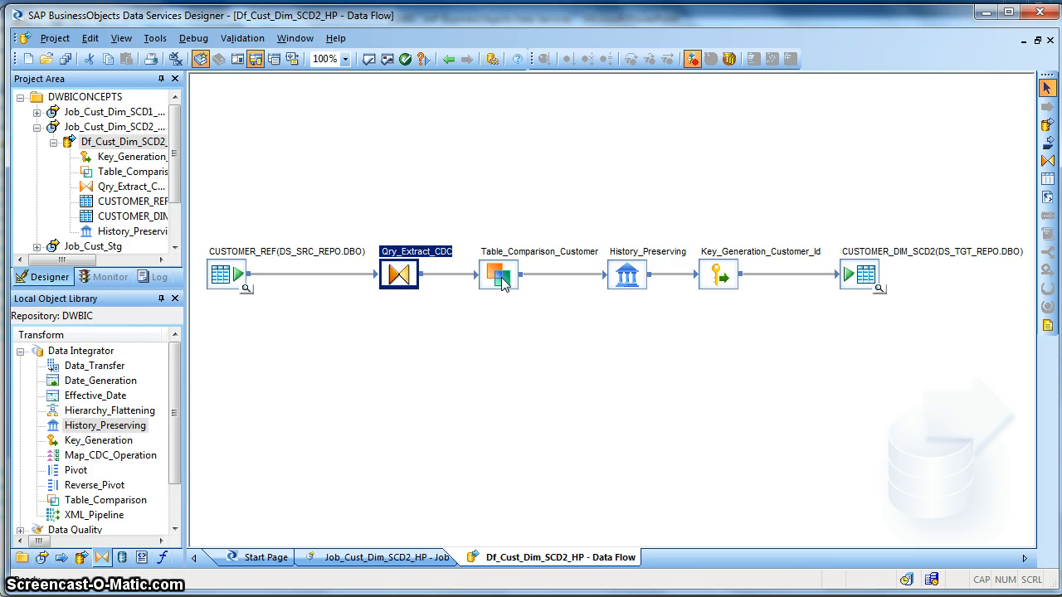
mouse_move(494, 285)
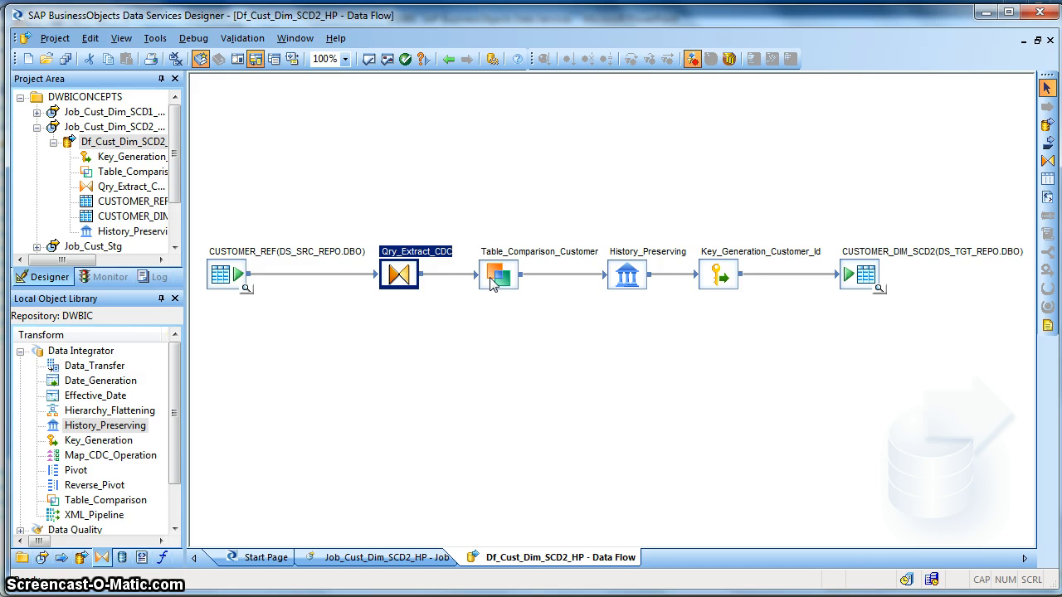
double_click(498, 274)
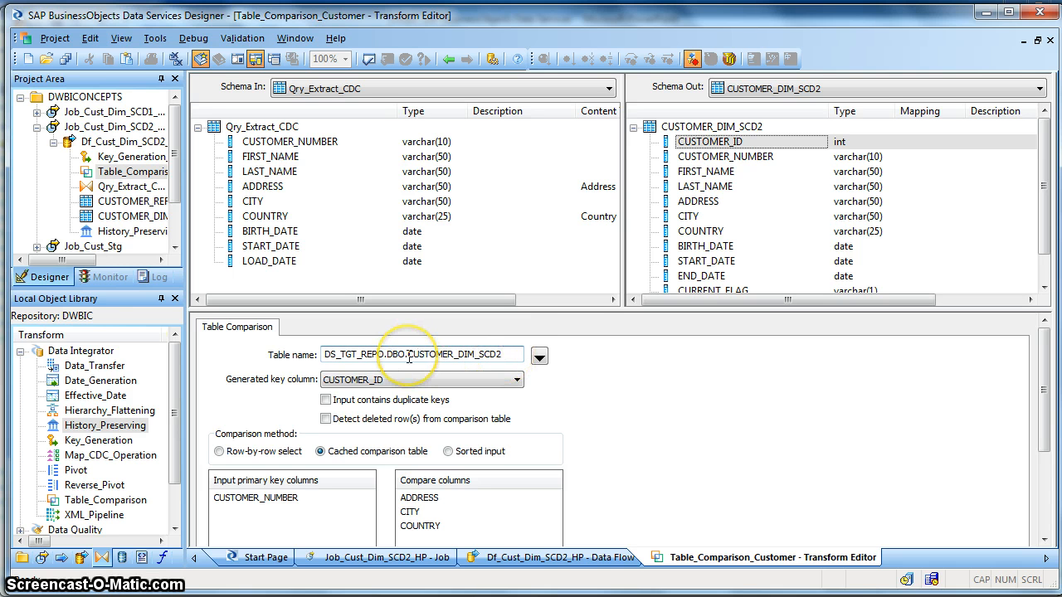
click(421, 378)
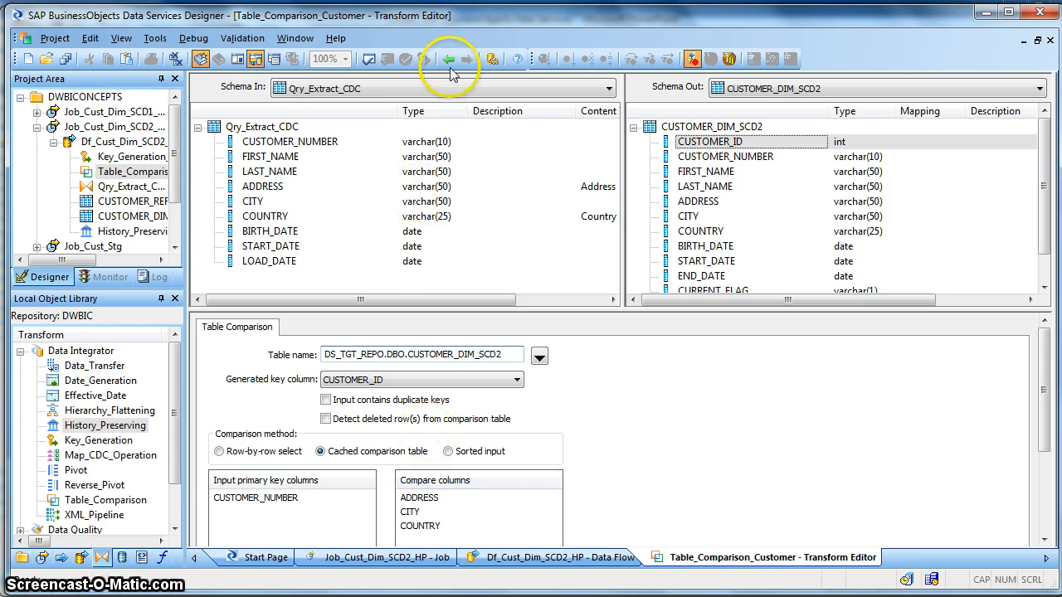
click(551, 558)
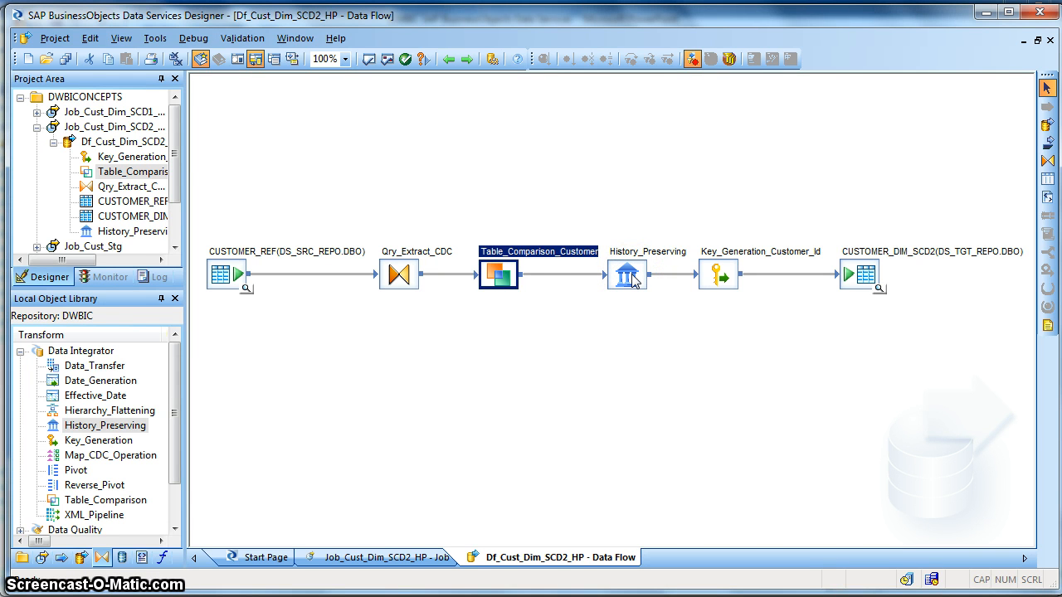
- Bring up the History_Preserving transform editor and review the CUSTOMER_NUMBER and ADDRESS input columns
click(627, 274)
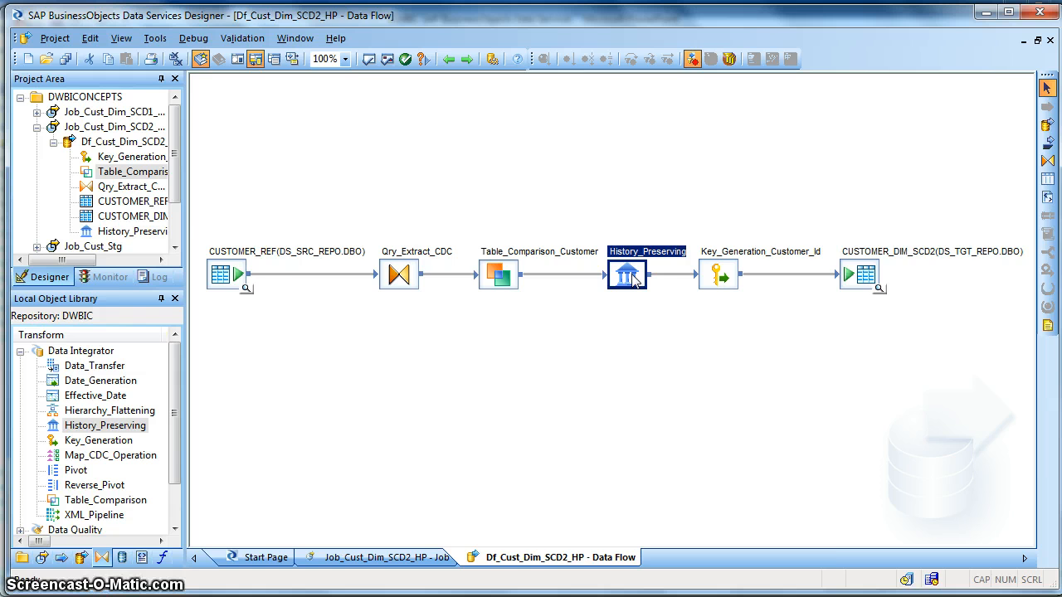
double_click(627, 276)
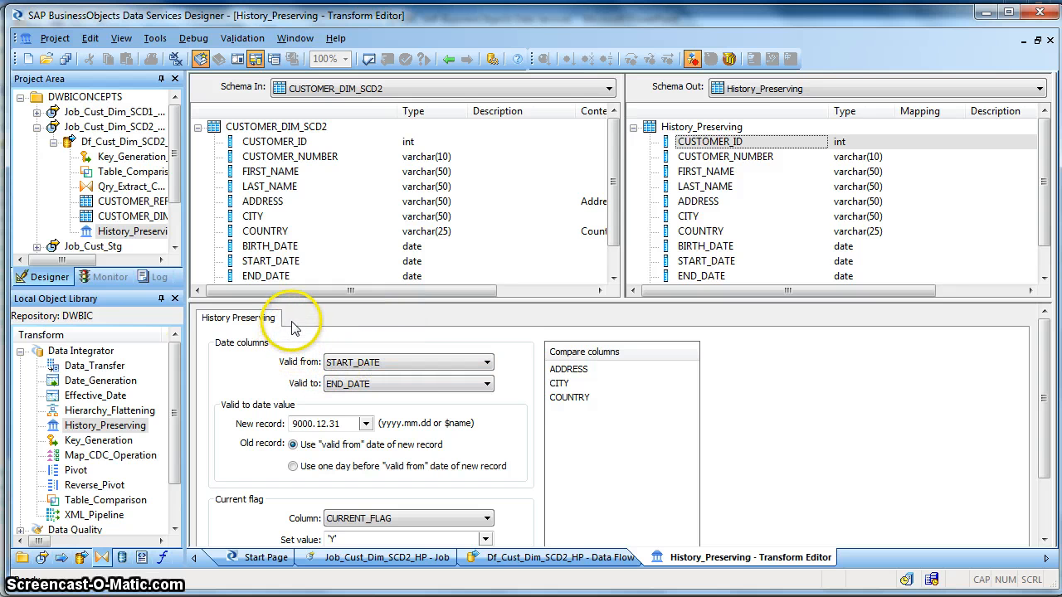
mouse_move(356, 163)
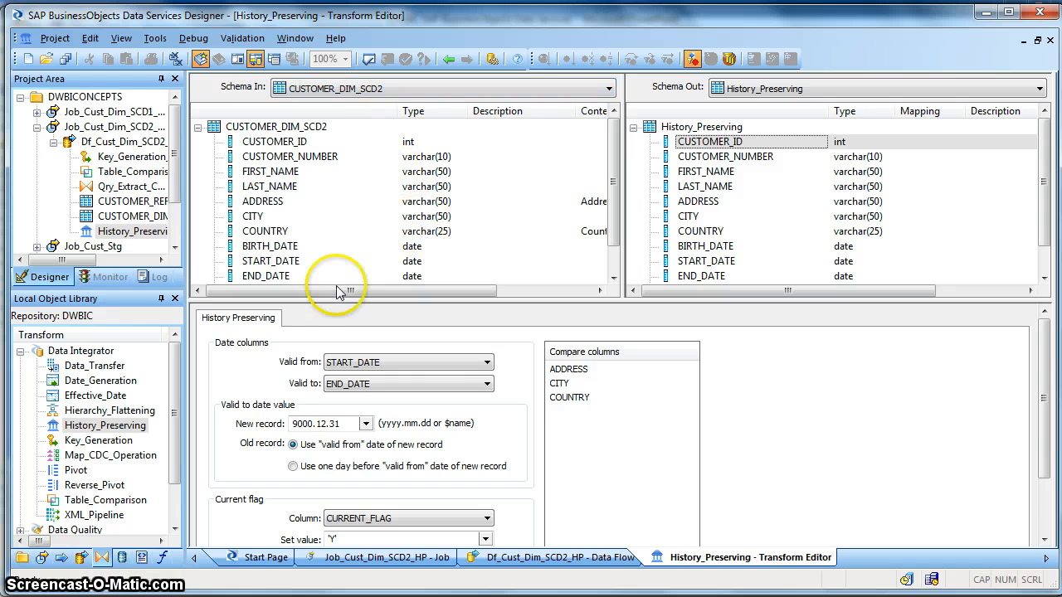
mouse_move(223, 352)
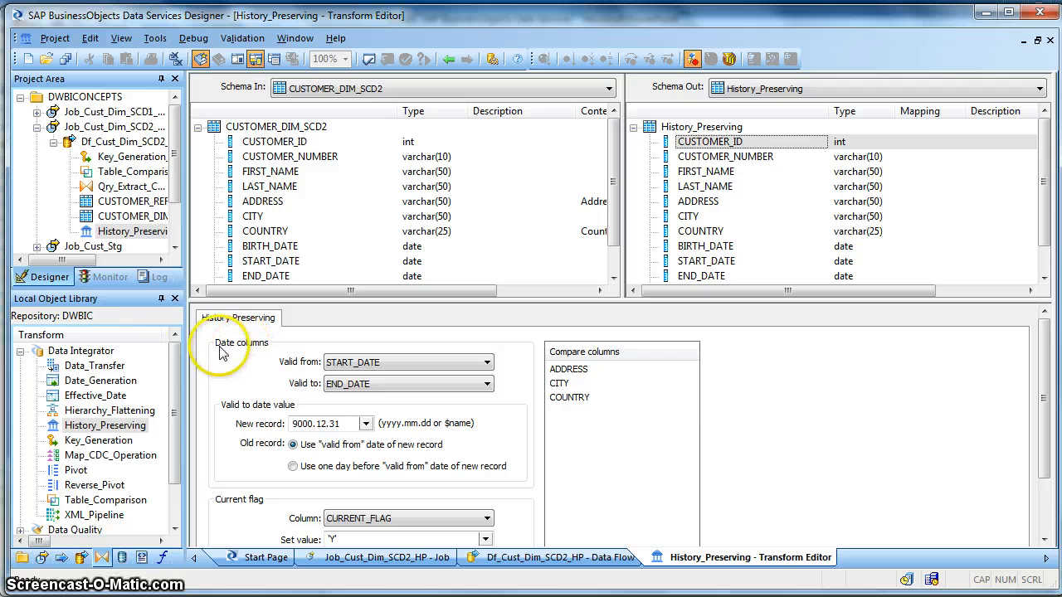
mouse_move(252, 355)
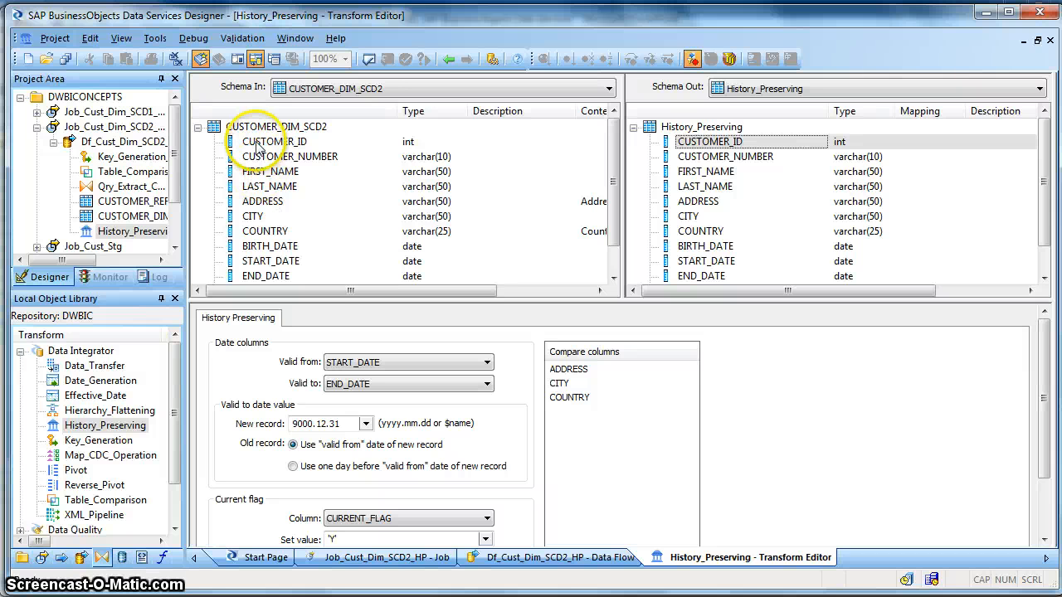
click(290, 155)
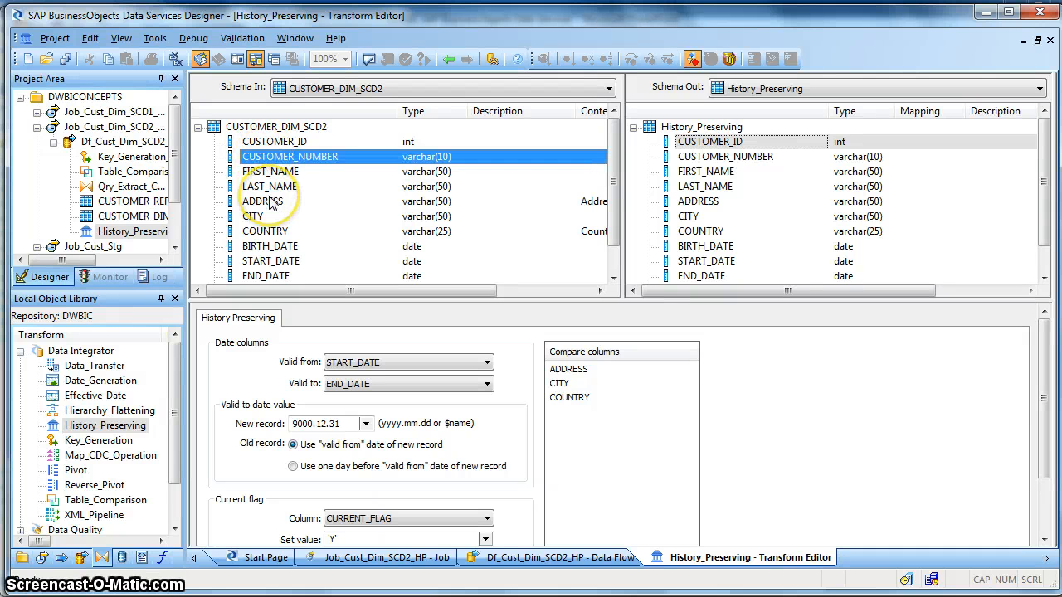
click(262, 201)
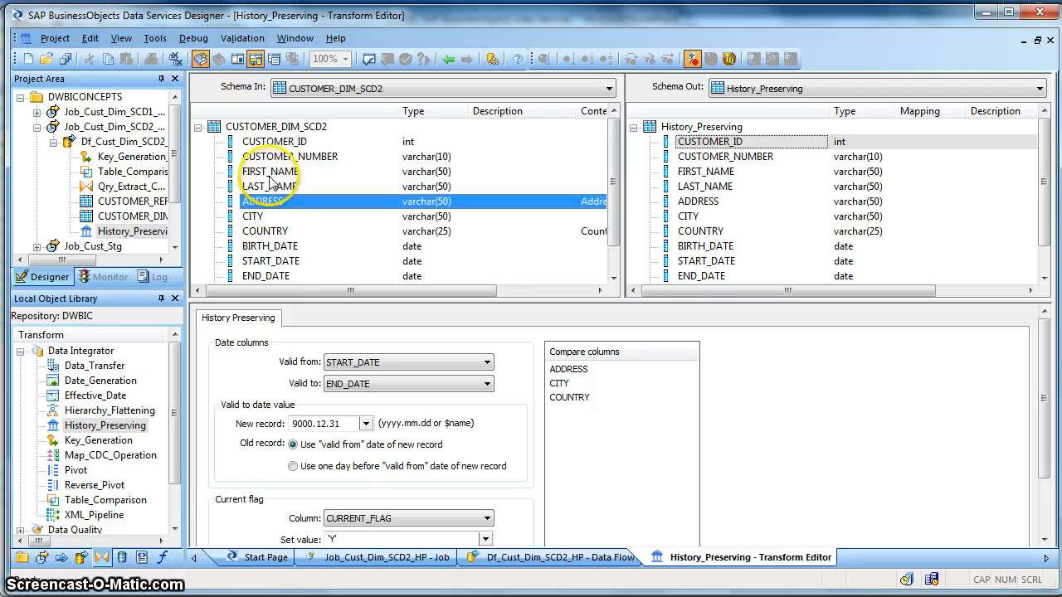
click(290, 155)
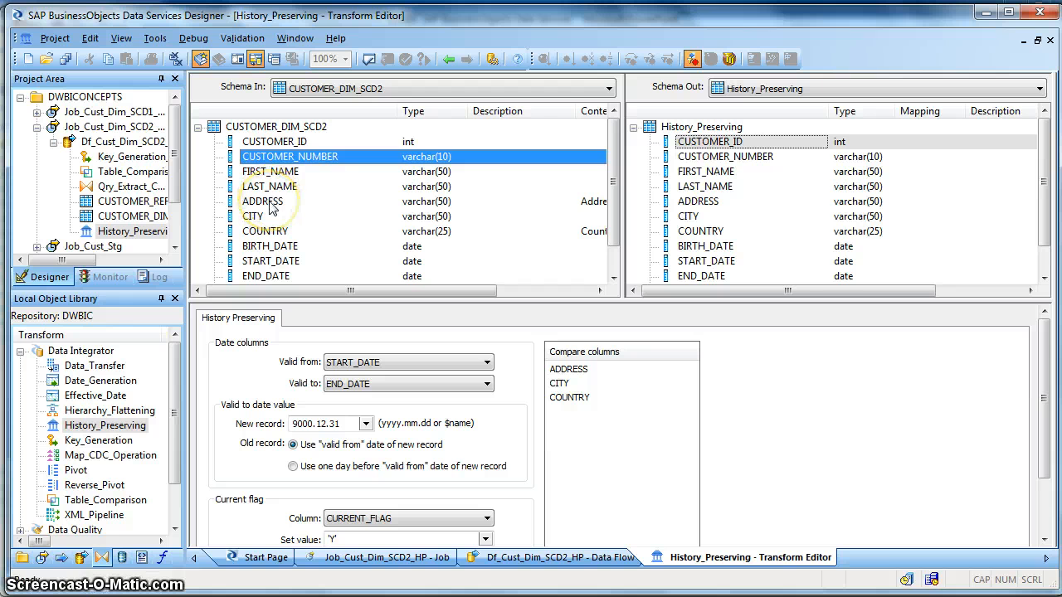
click(262, 202)
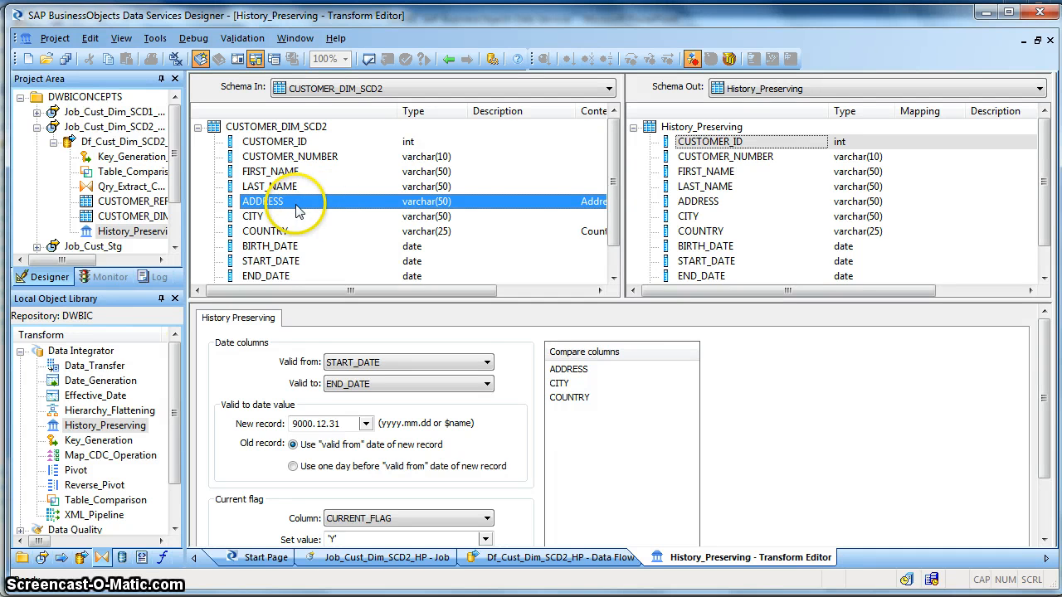
mouse_move(286, 364)
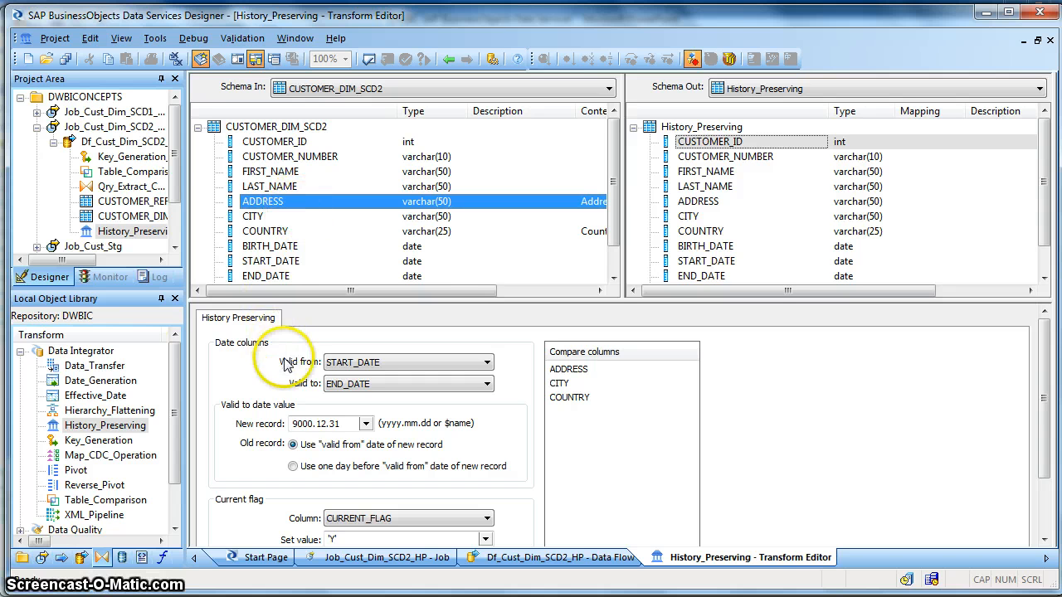
mouse_move(289, 371)
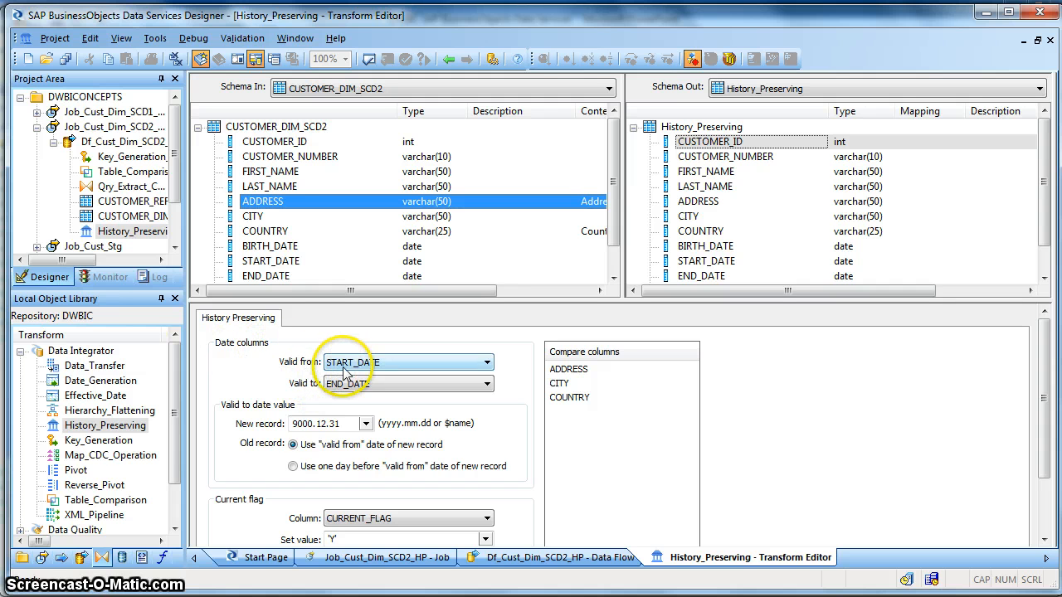
- Keep START_DATE as valid-from, END_DATE as valid-to, and review the 9000.12.31 new-record date
click(486, 362)
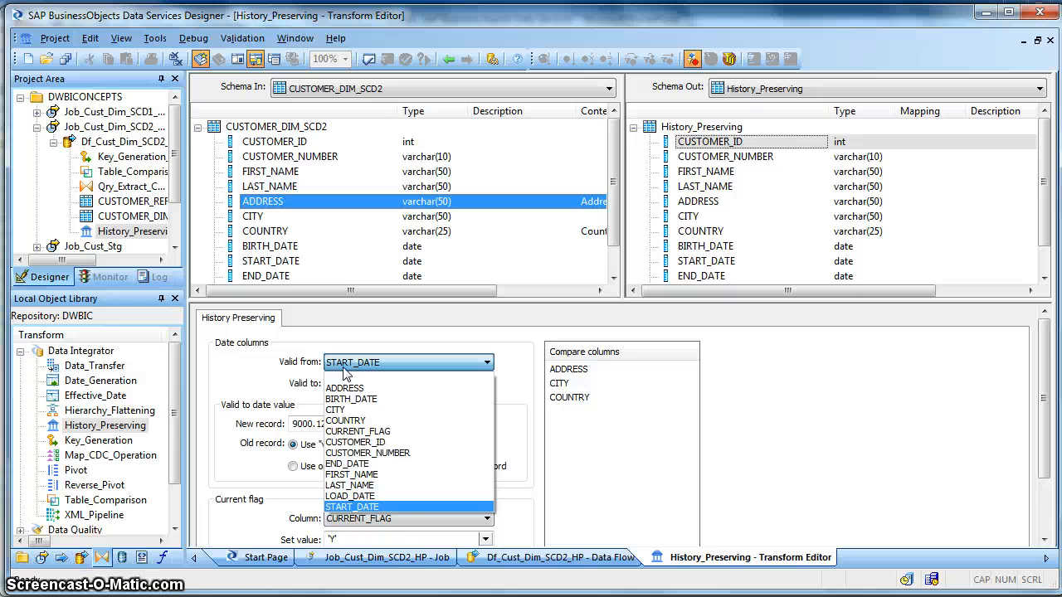
mouse_move(368, 517)
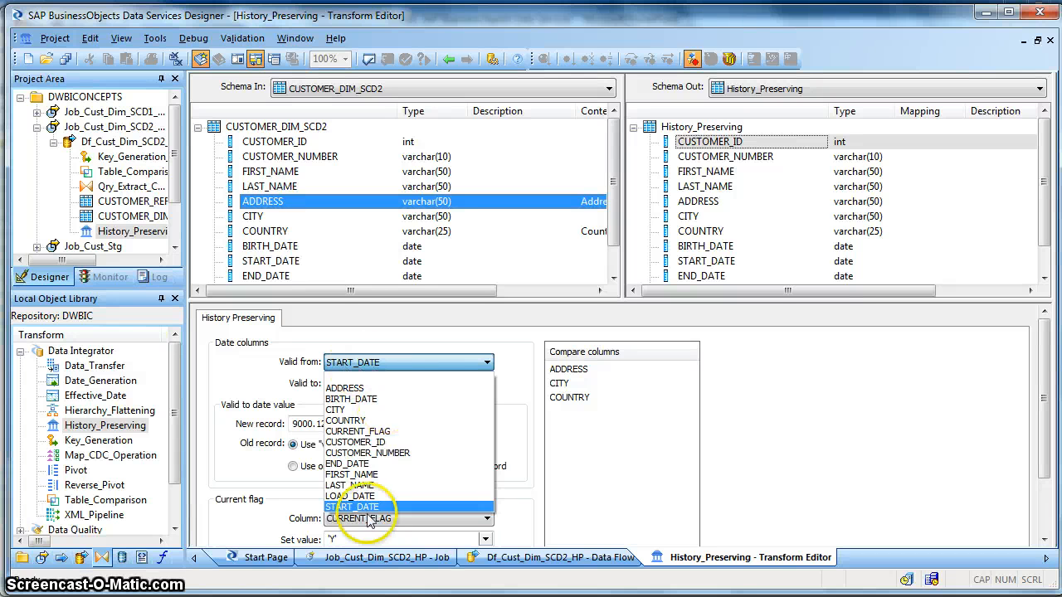
click(348, 382)
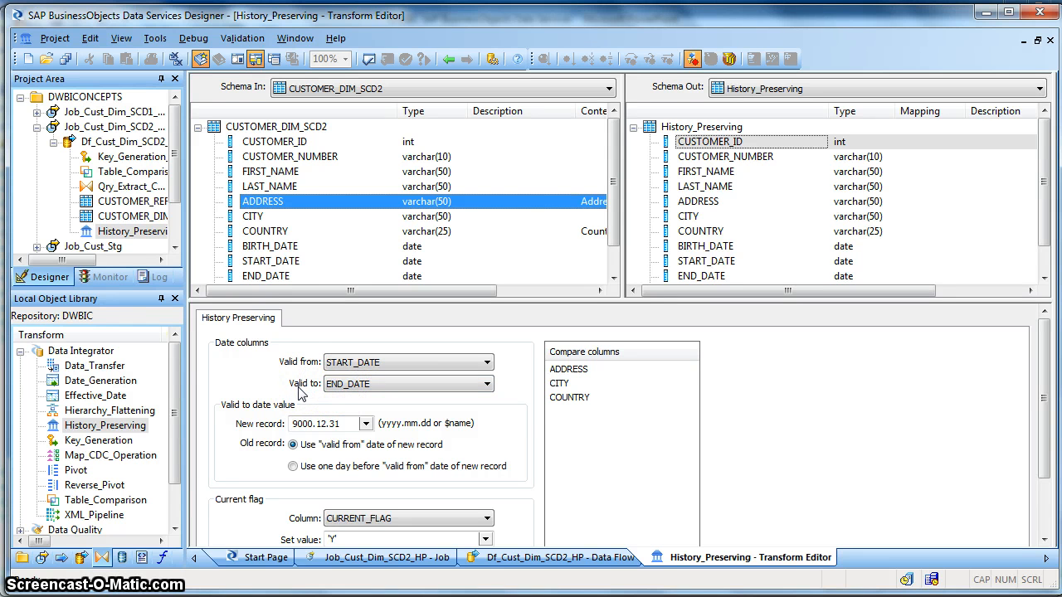
click(323, 423)
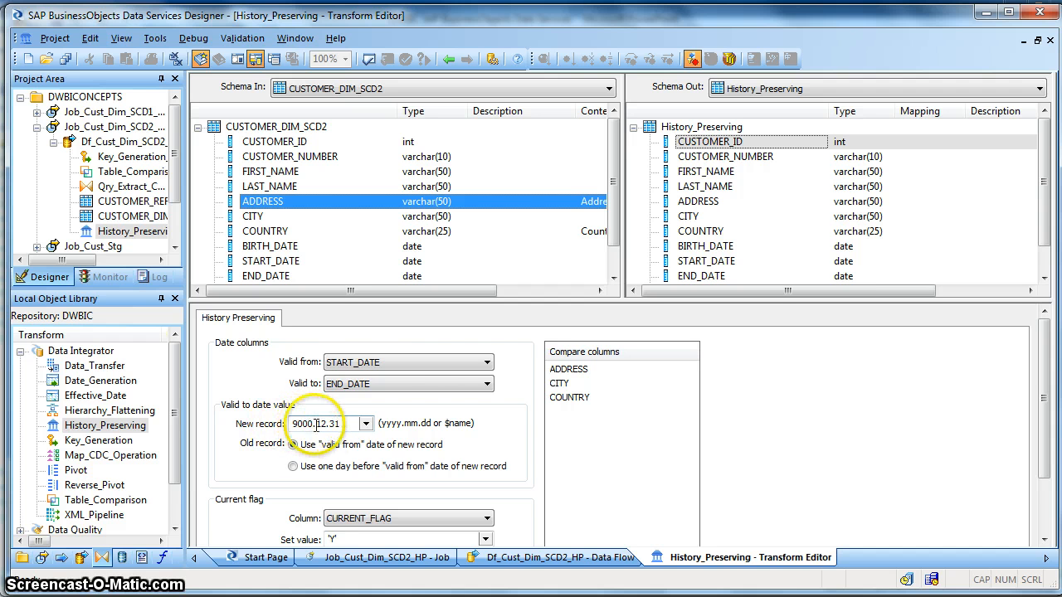
click(291, 444)
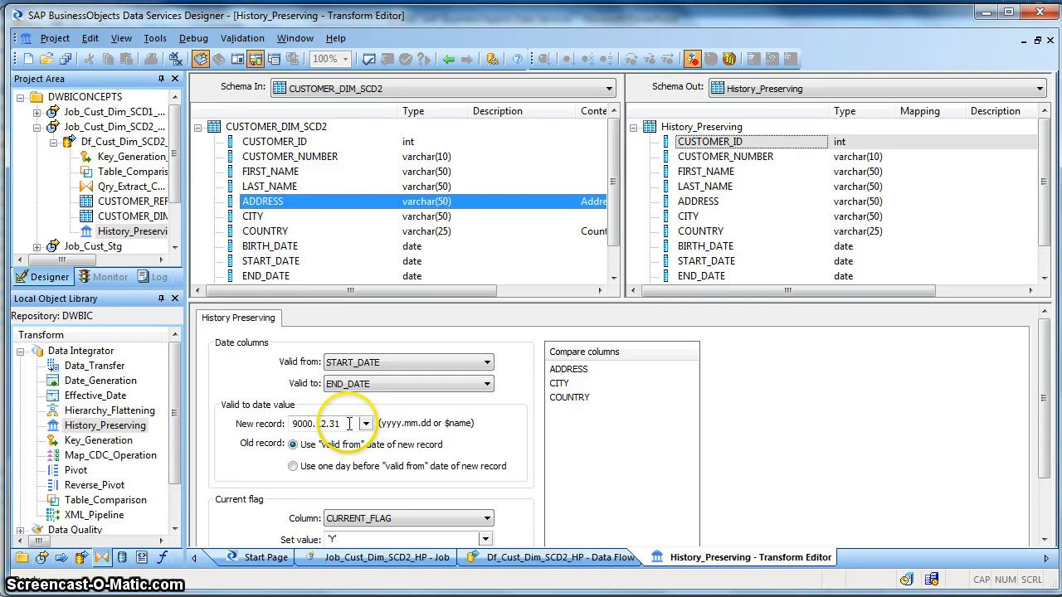
triple_click(324, 423)
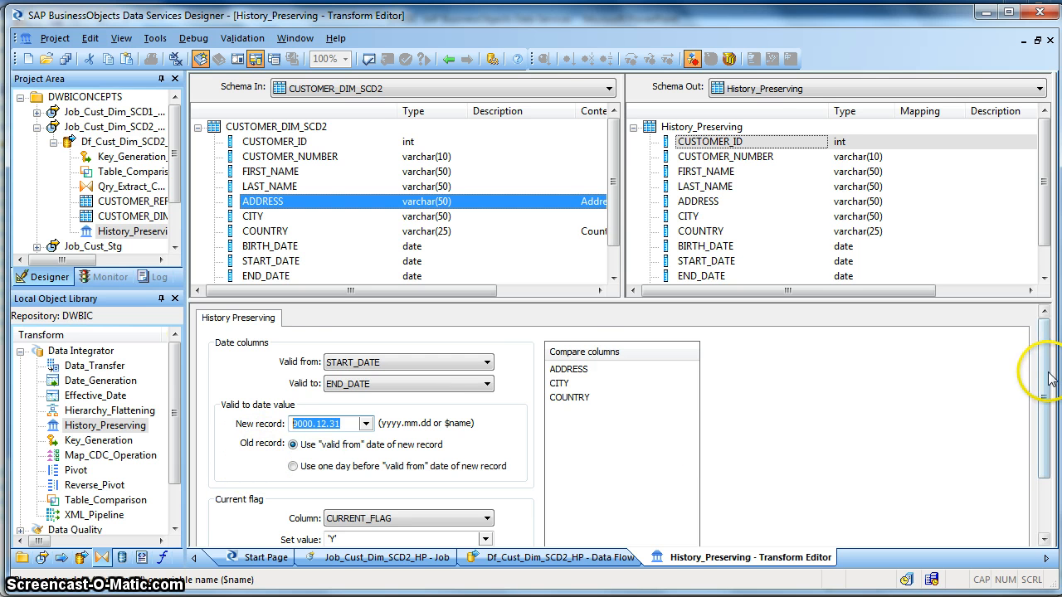
- Keep CURRENT_FLAG as the current-flag column with set value 'Y' and reset 'N'
scroll(down, 3)
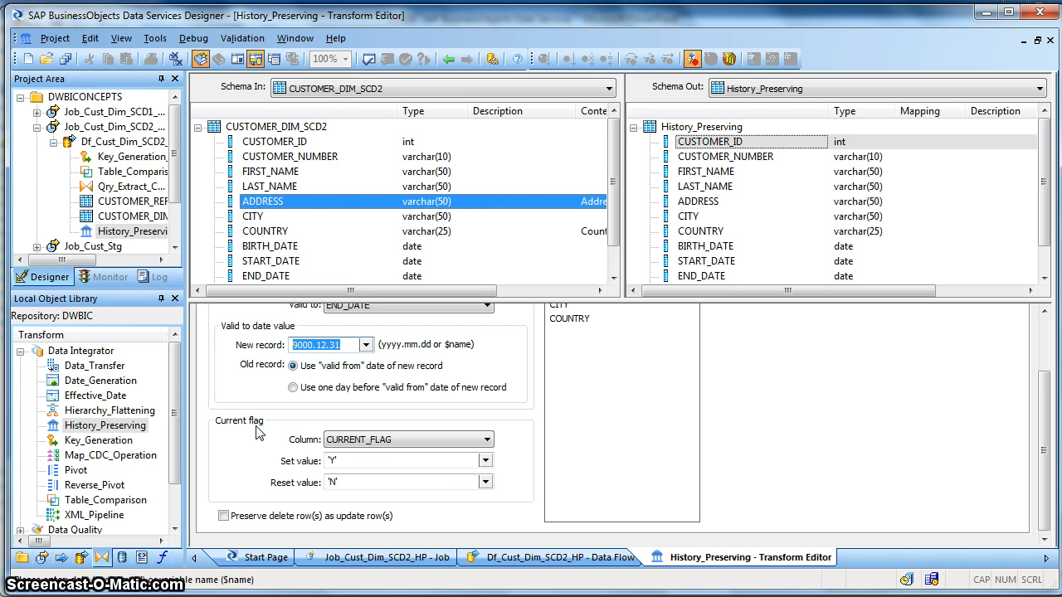
click(406, 440)
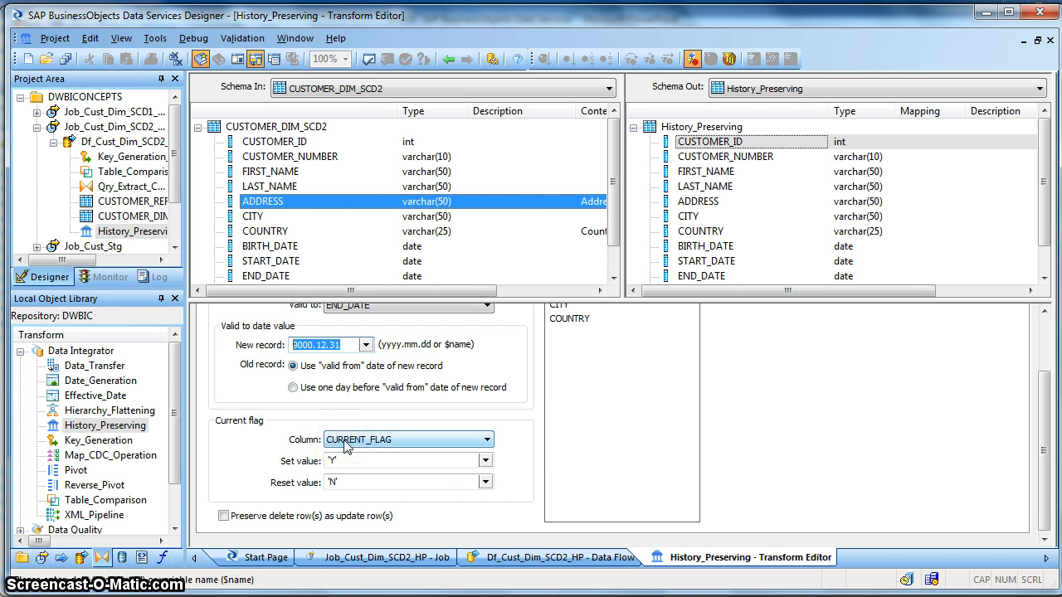
click(485, 439)
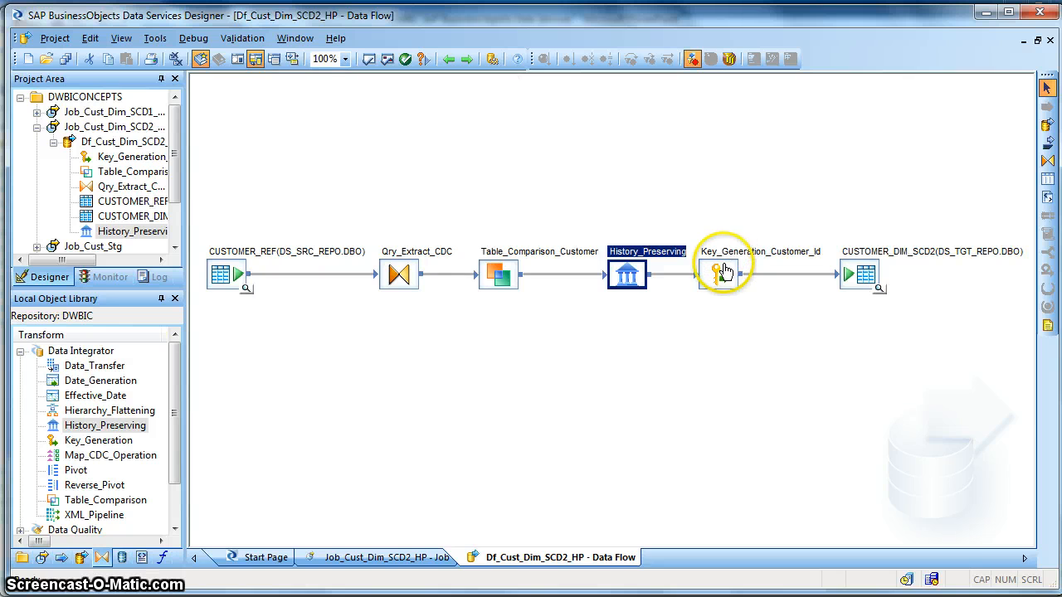
double_click(723, 274)
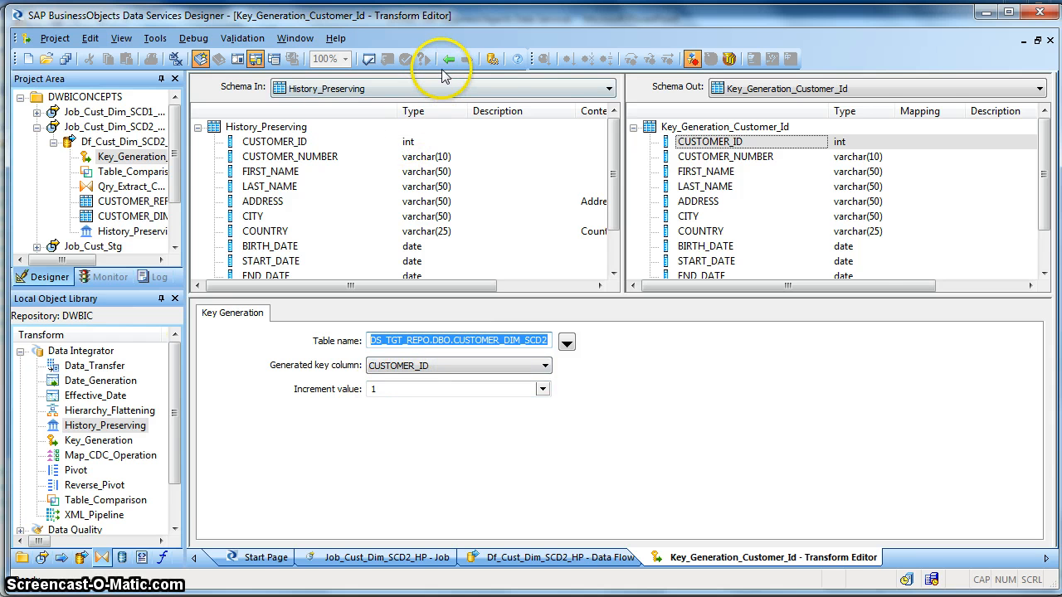
click(552, 557)
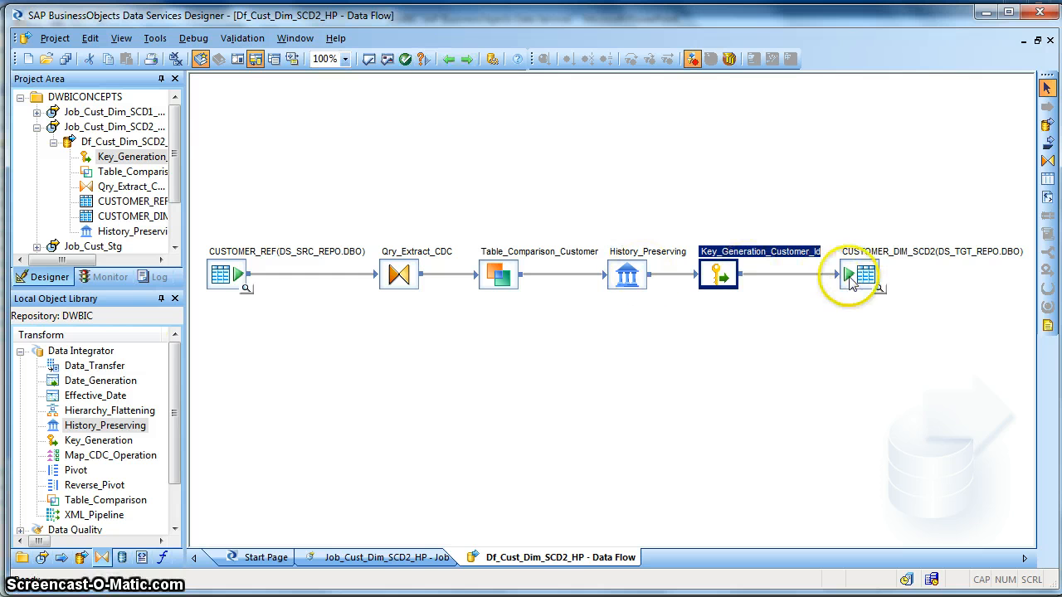
- Preview CUSTOMER_REF's 4 rows beside the 3 current CUSTOMER_DIM_SCD2 rows ending 9000.12.31, flag Y
click(864, 273)
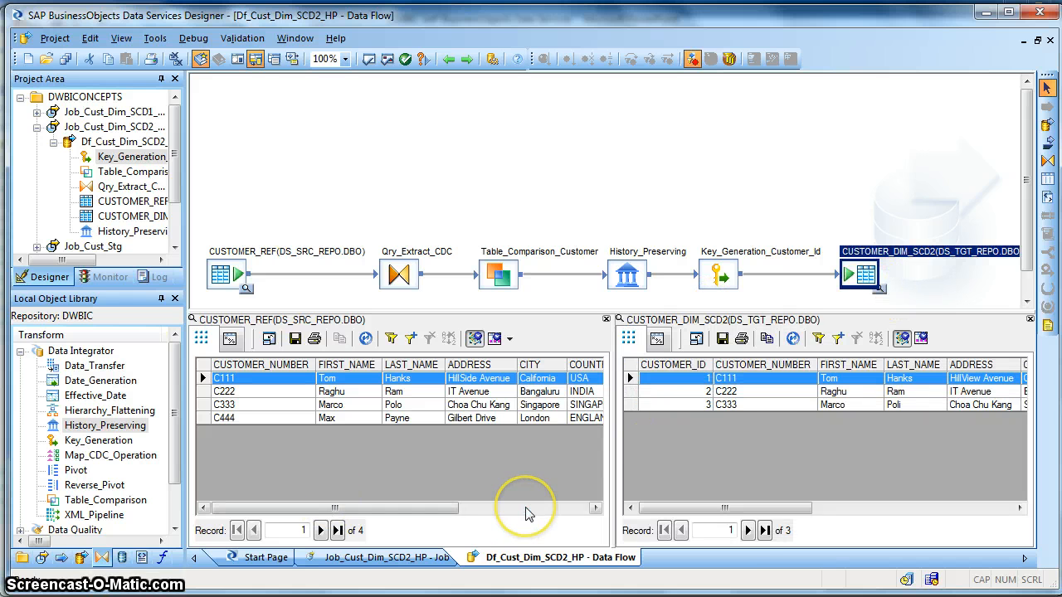
mouse_move(995, 509)
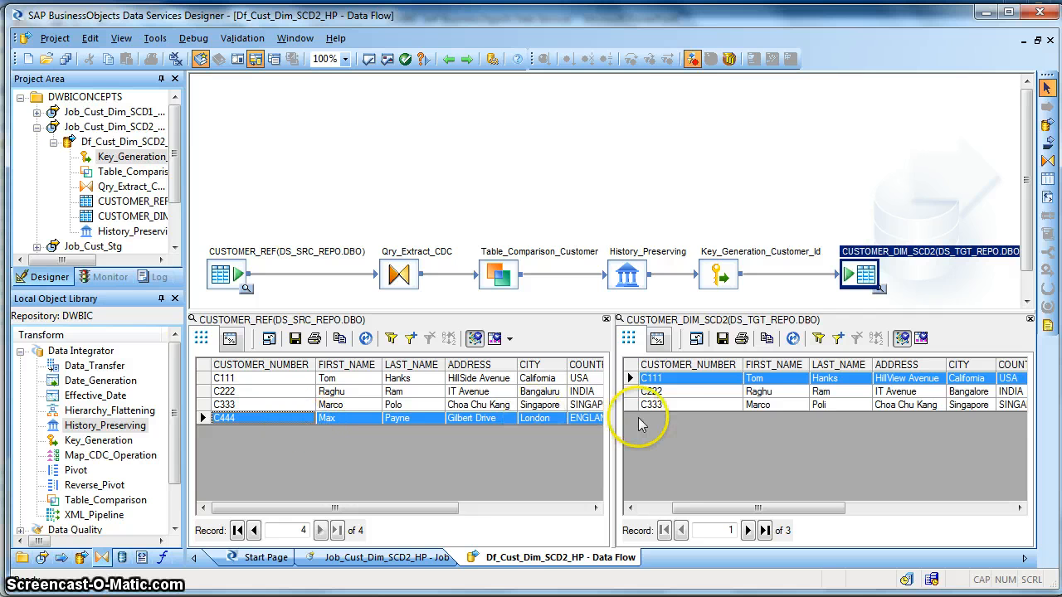
click(631, 507)
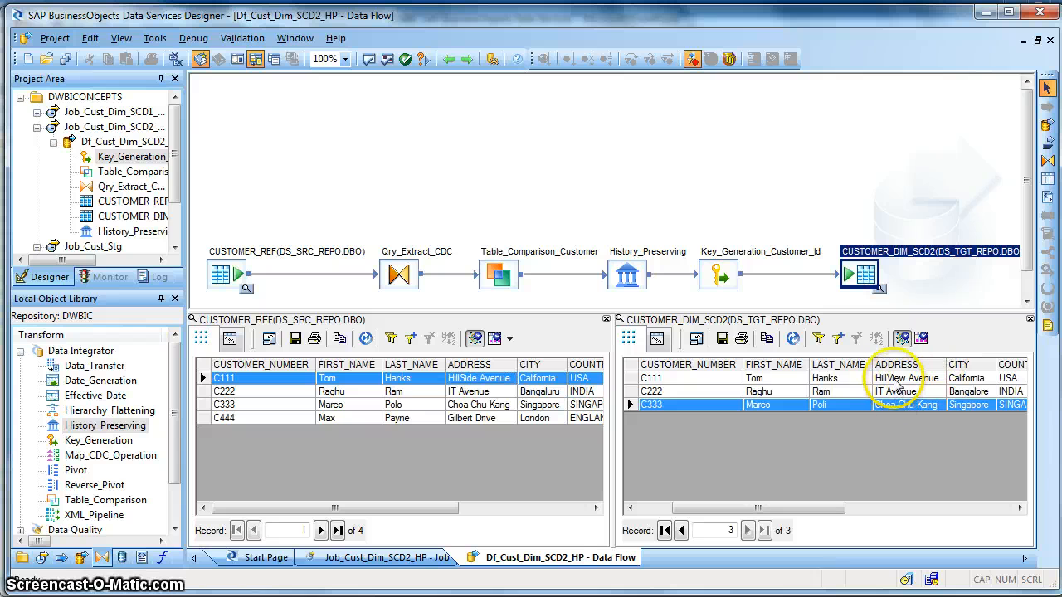
click(1020, 507)
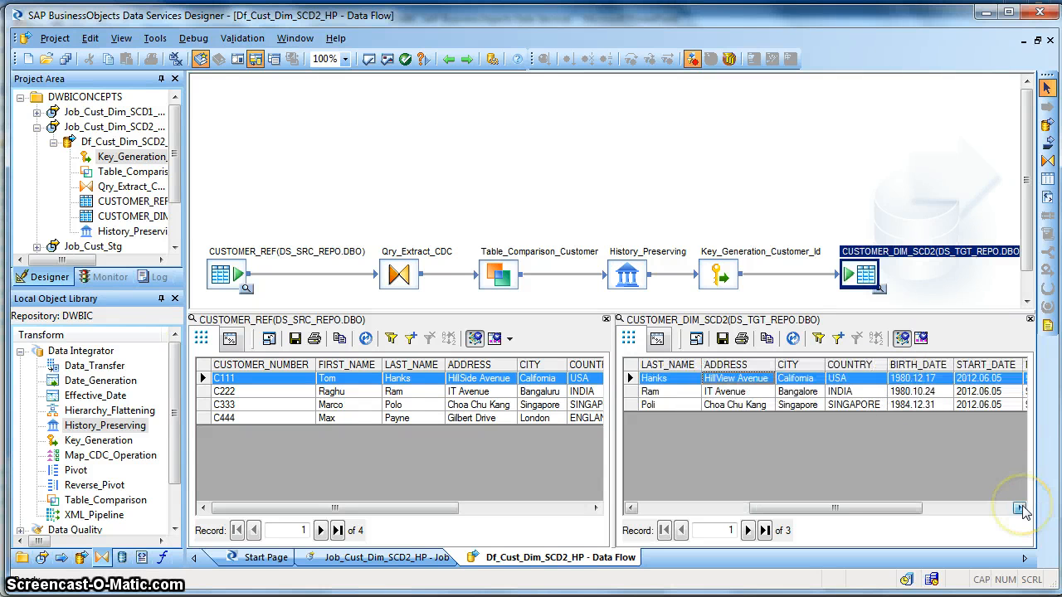
click(1022, 508)
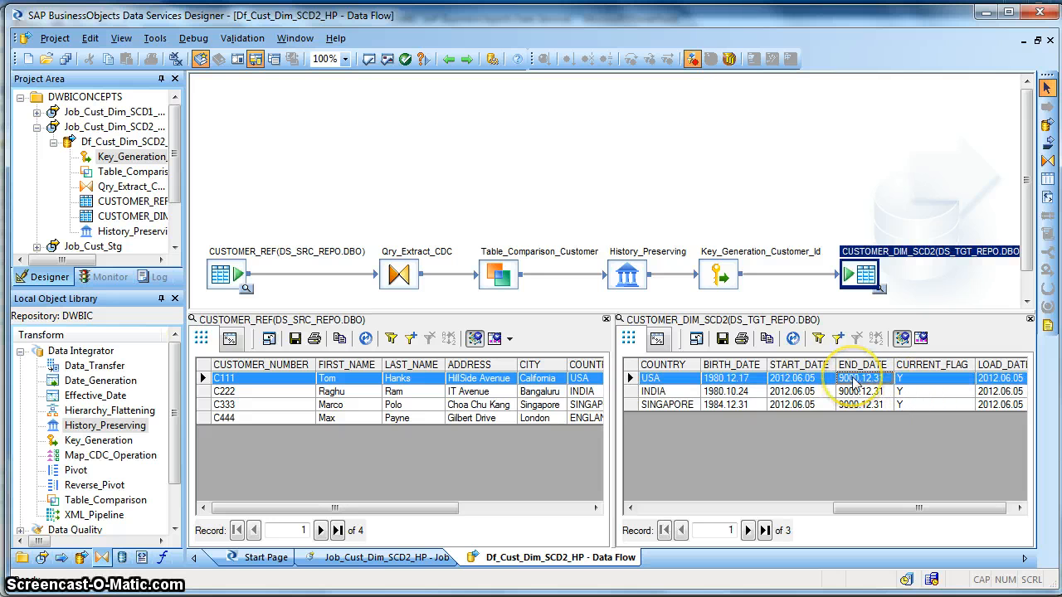
click(655, 391)
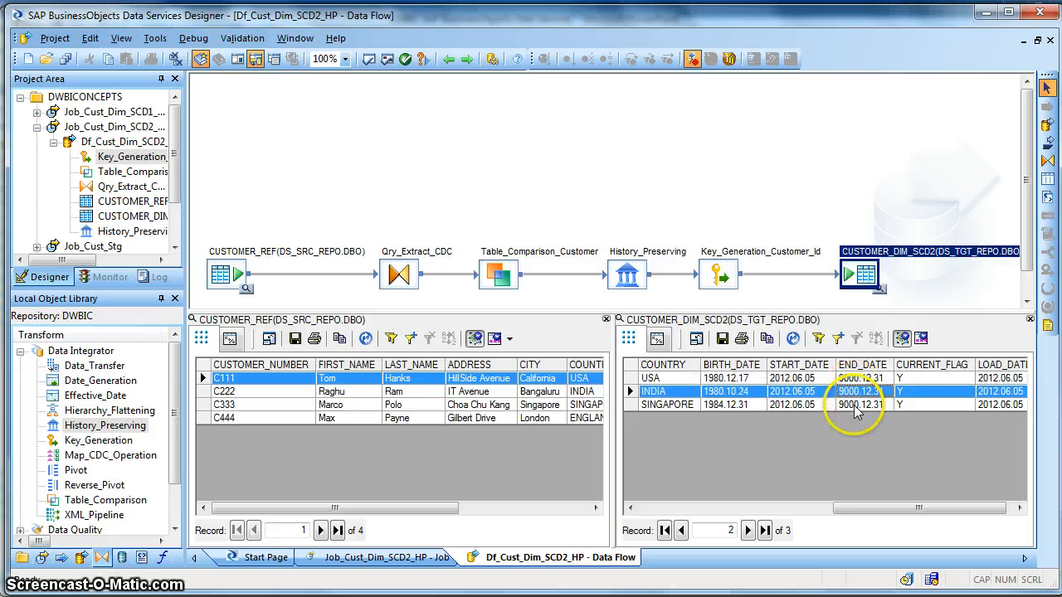
click(746, 531)
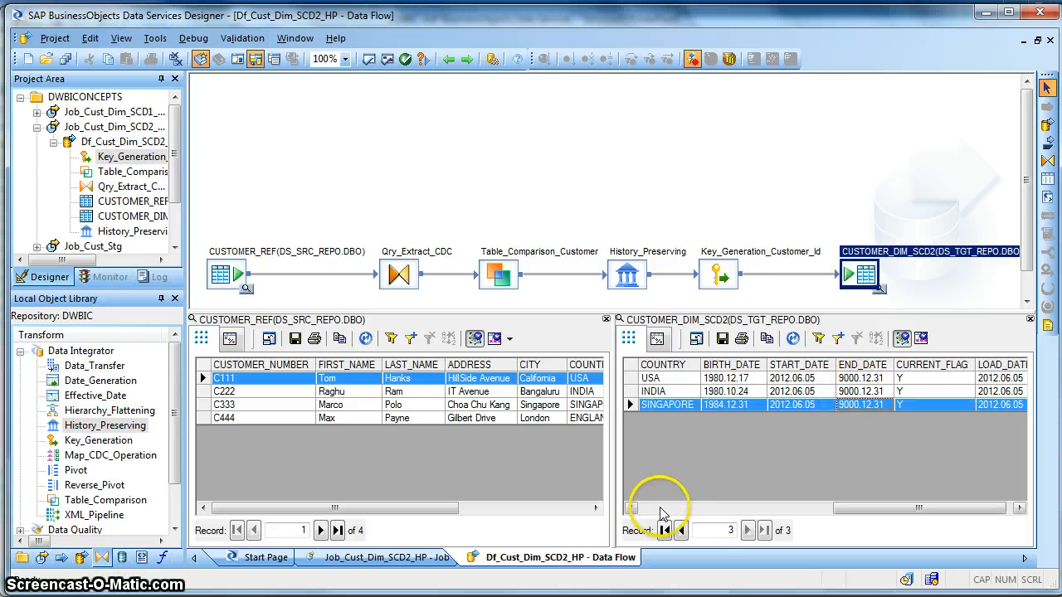
click(630, 512)
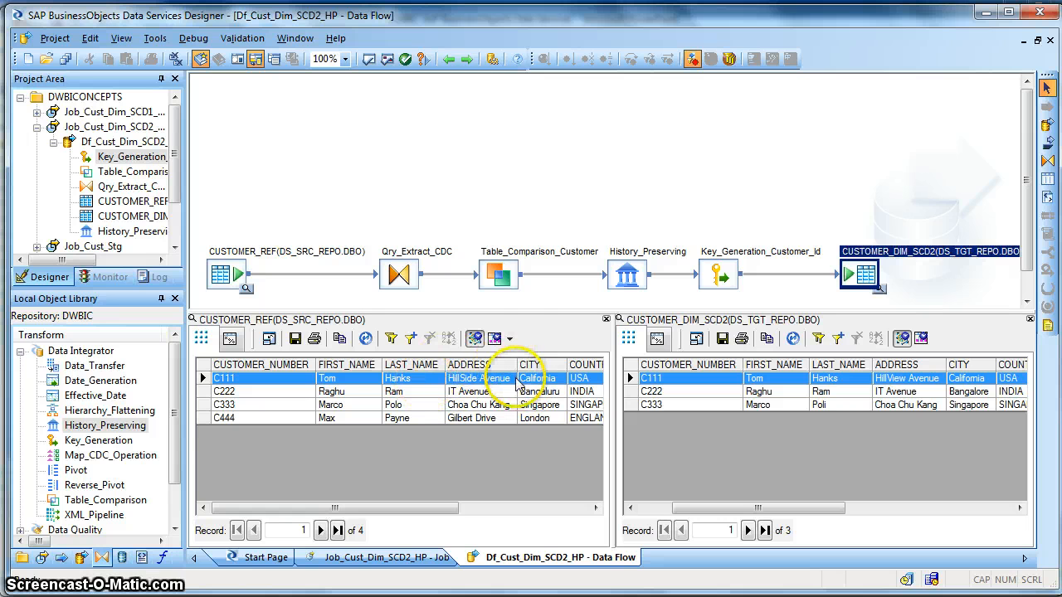
mouse_move(505, 381)
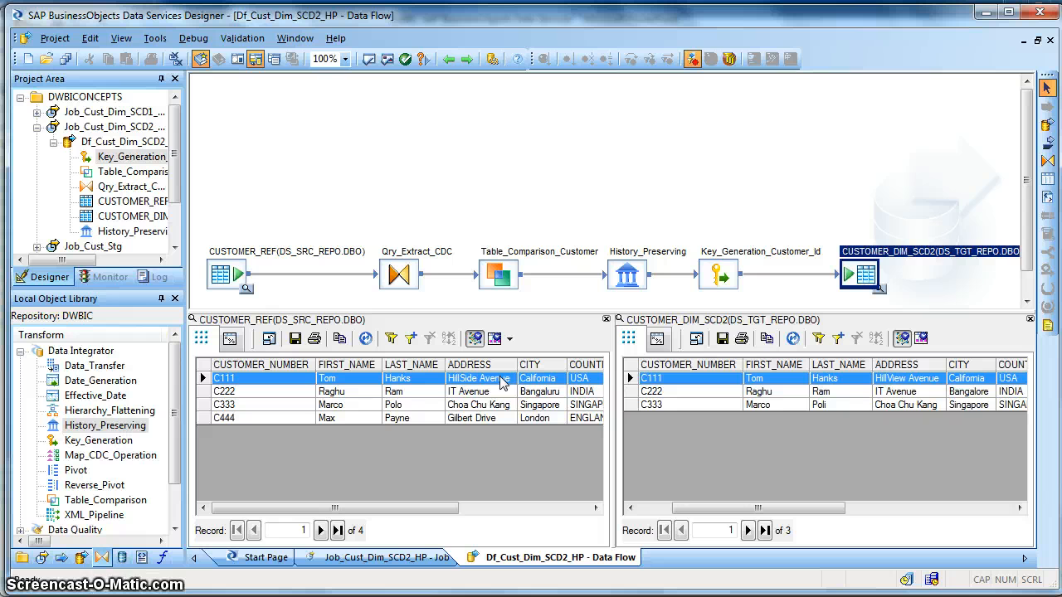
mouse_move(627, 274)
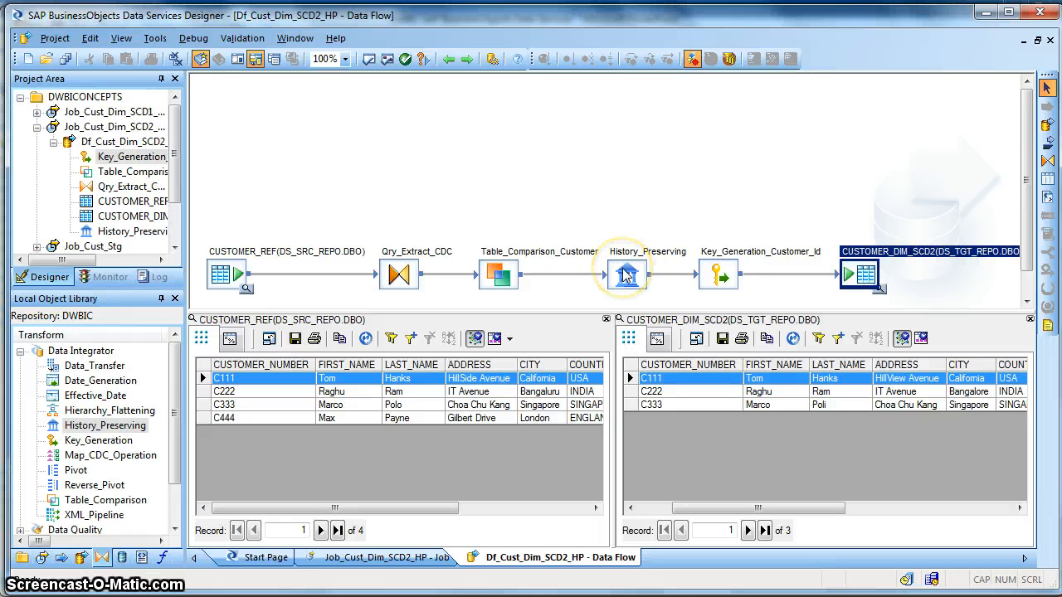
click(627, 274)
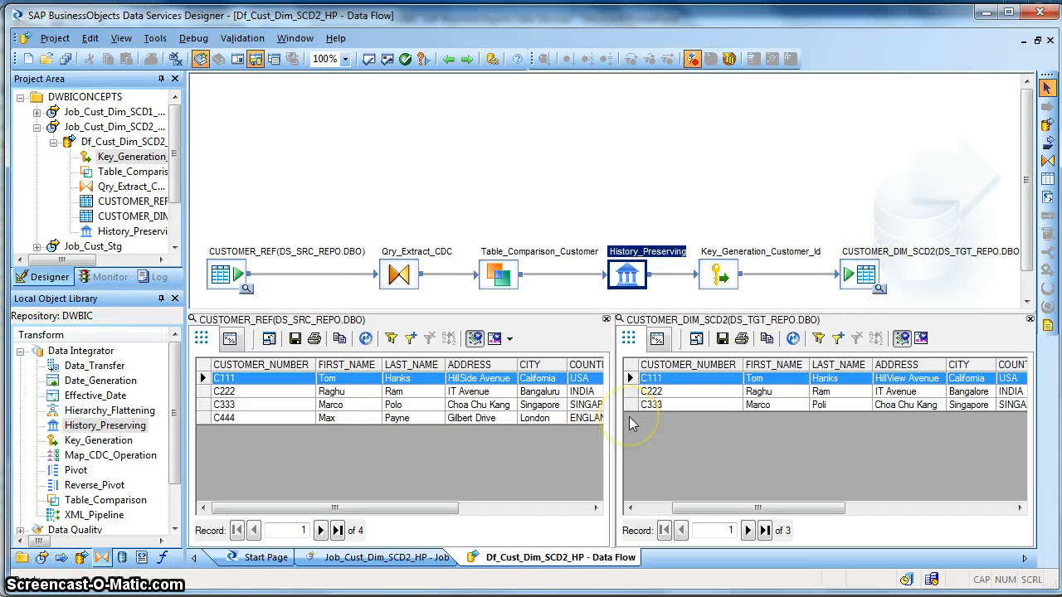
mouse_move(766, 477)
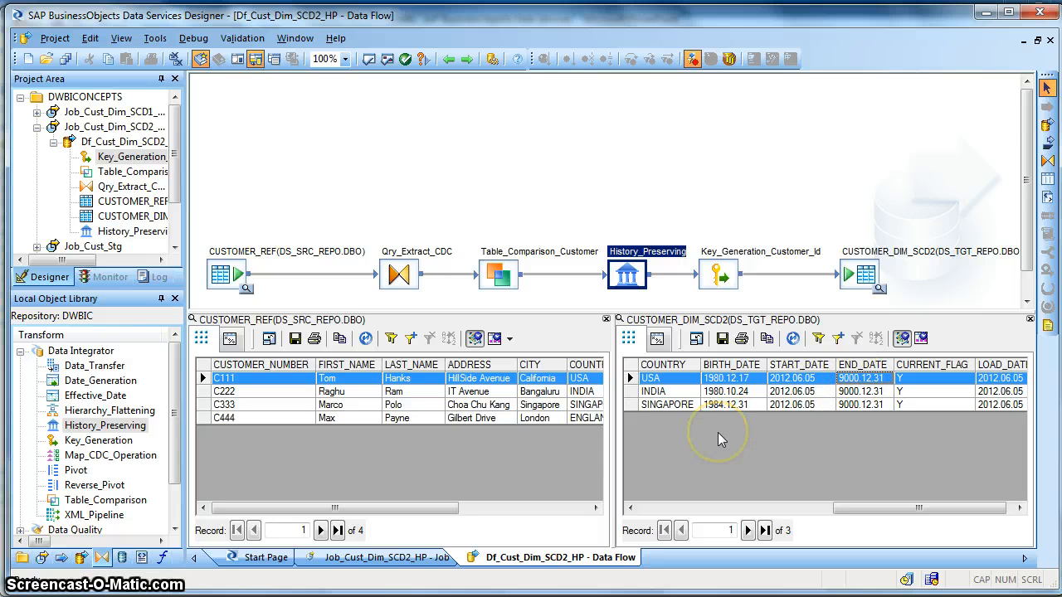
mouse_move(646, 515)
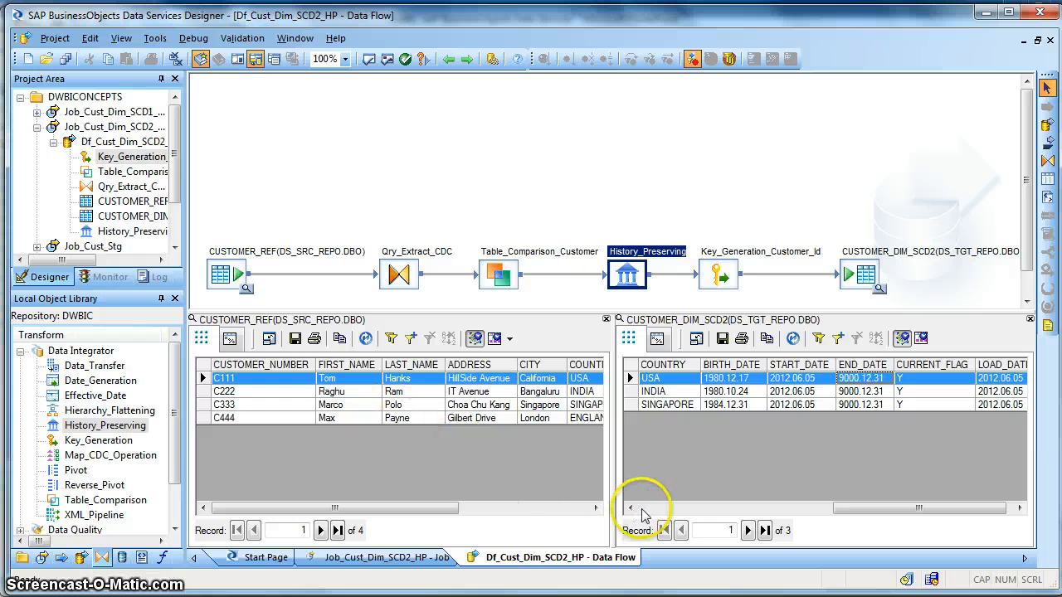
click(631, 508)
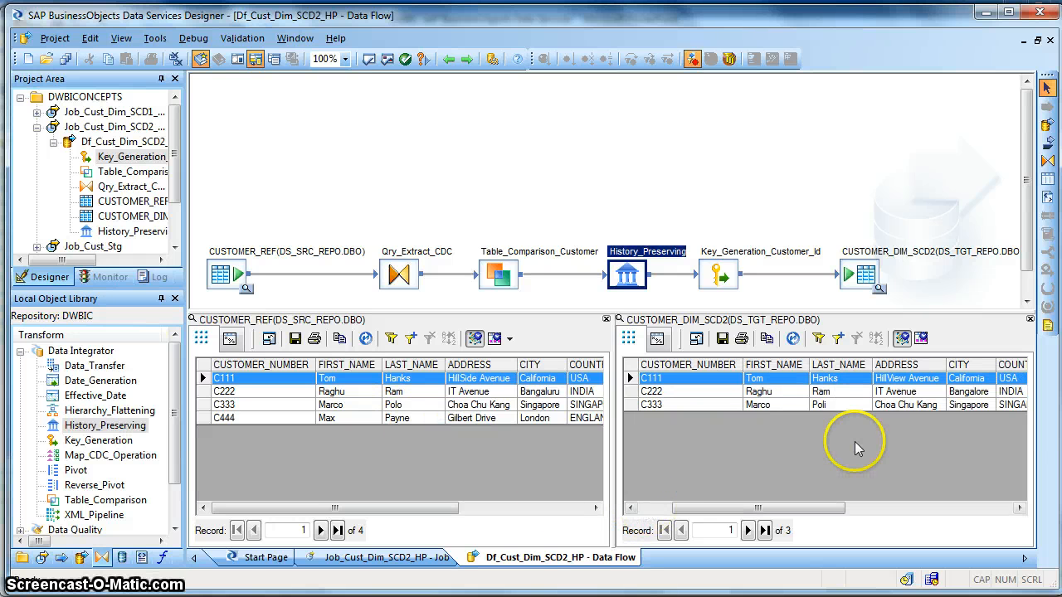
mouse_move(534, 392)
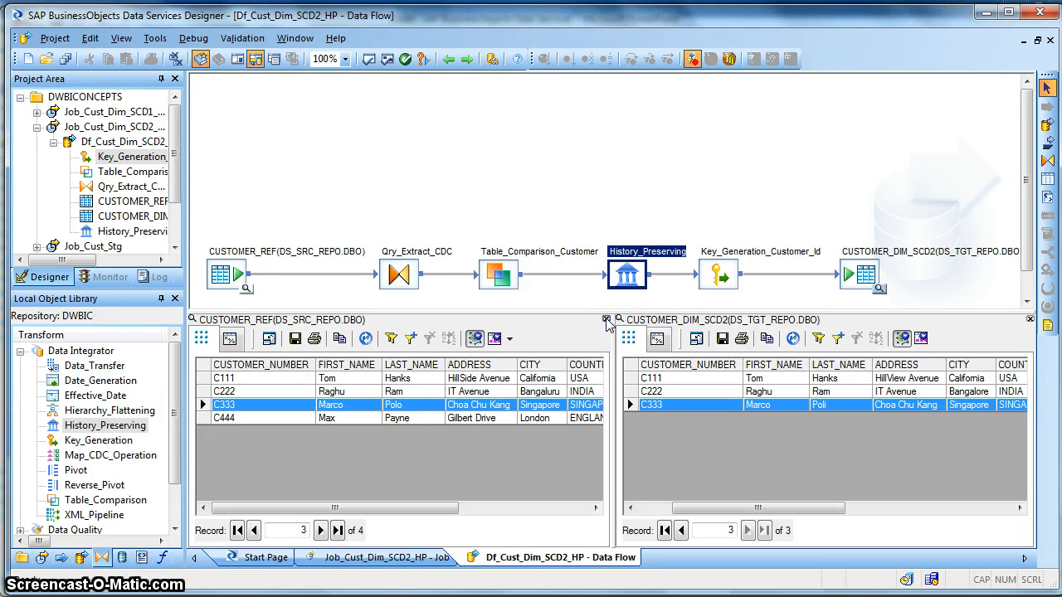
- Close the previews, return to Job_Cust_Dim_SCD2_HP, save all changes and execute the job
click(607, 318)
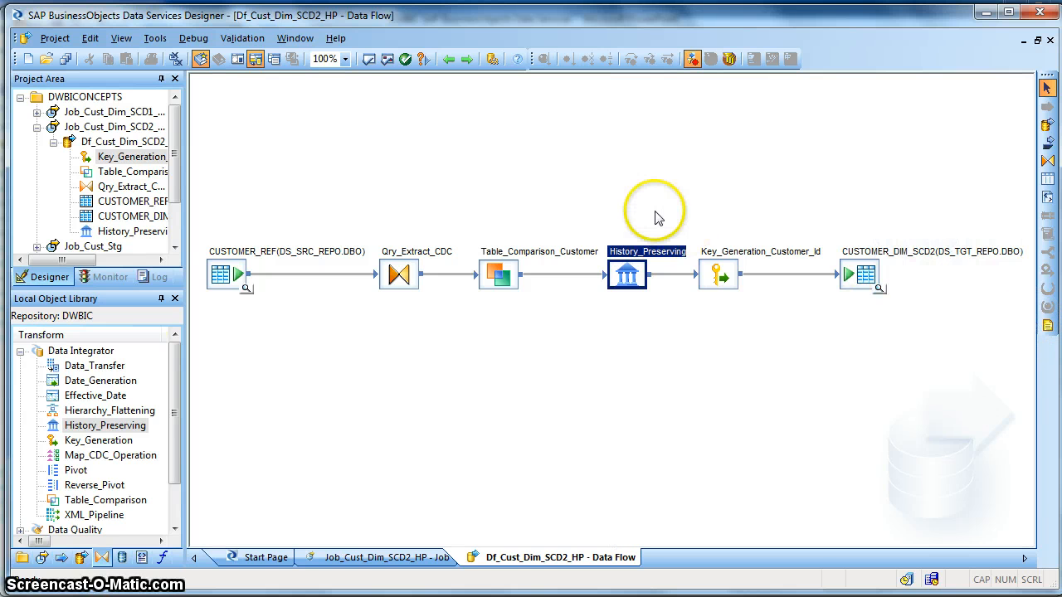
mouse_move(449, 60)
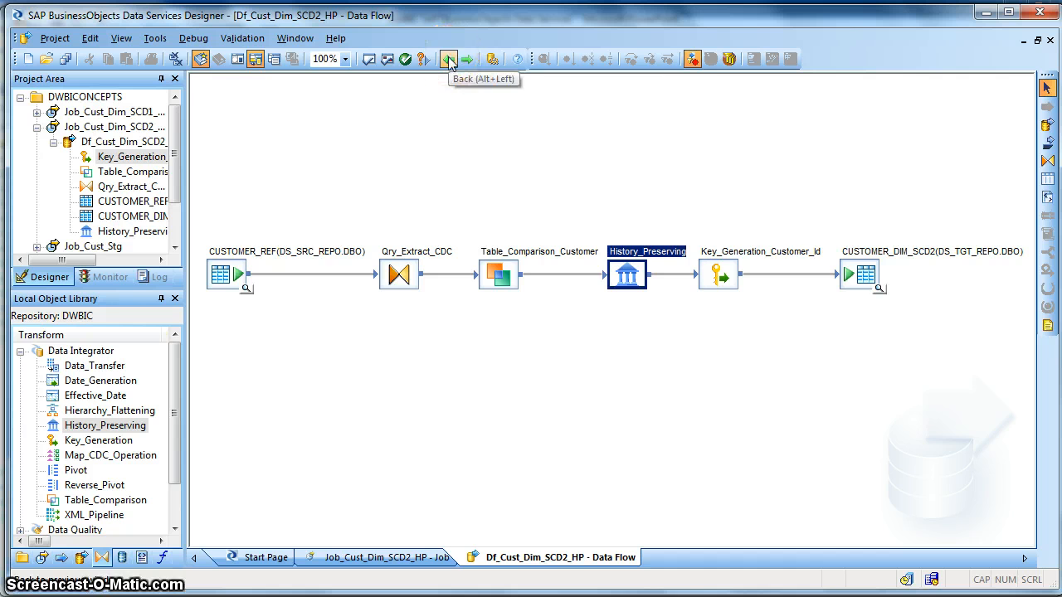
click(544, 58)
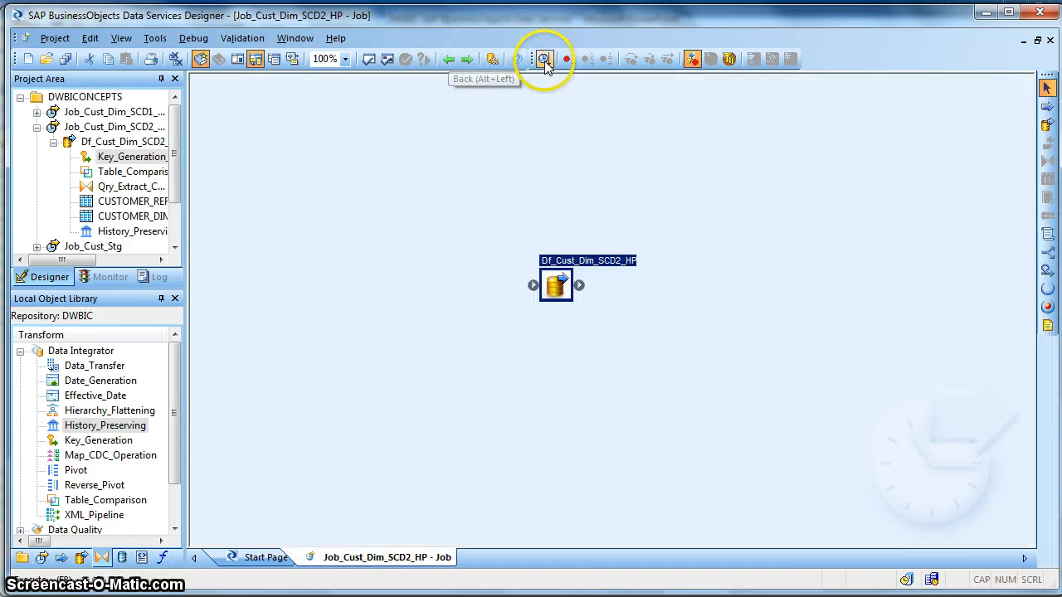
click(544, 58)
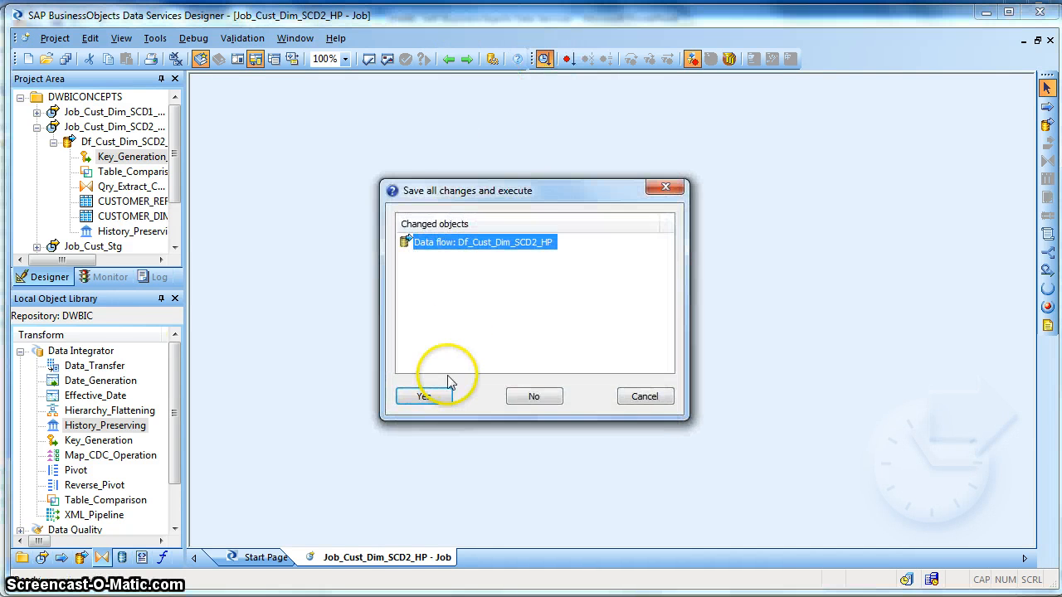
click(425, 395)
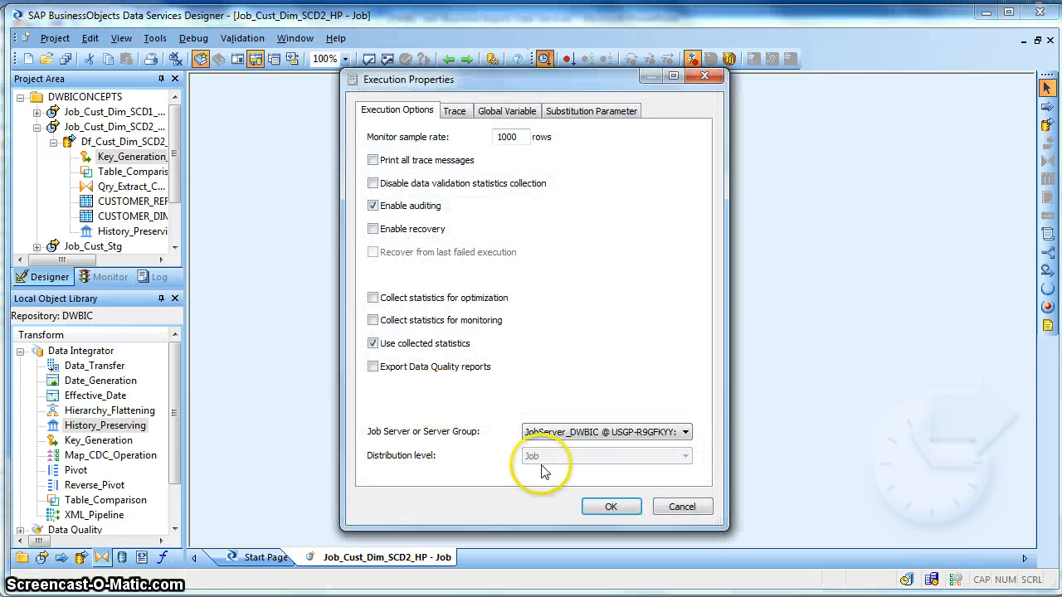
click(610, 506)
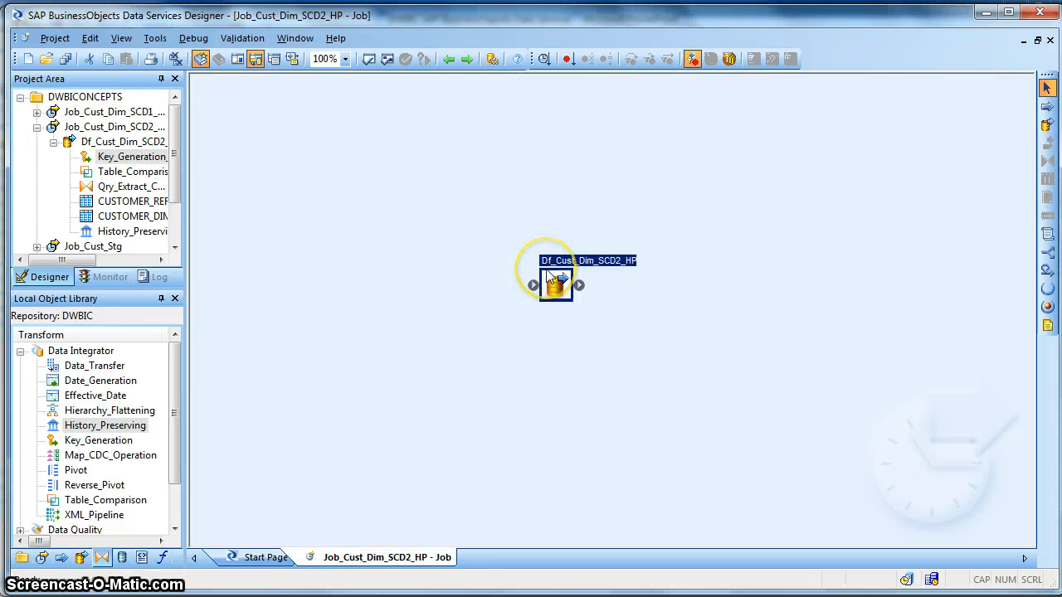
double_click(556, 282)
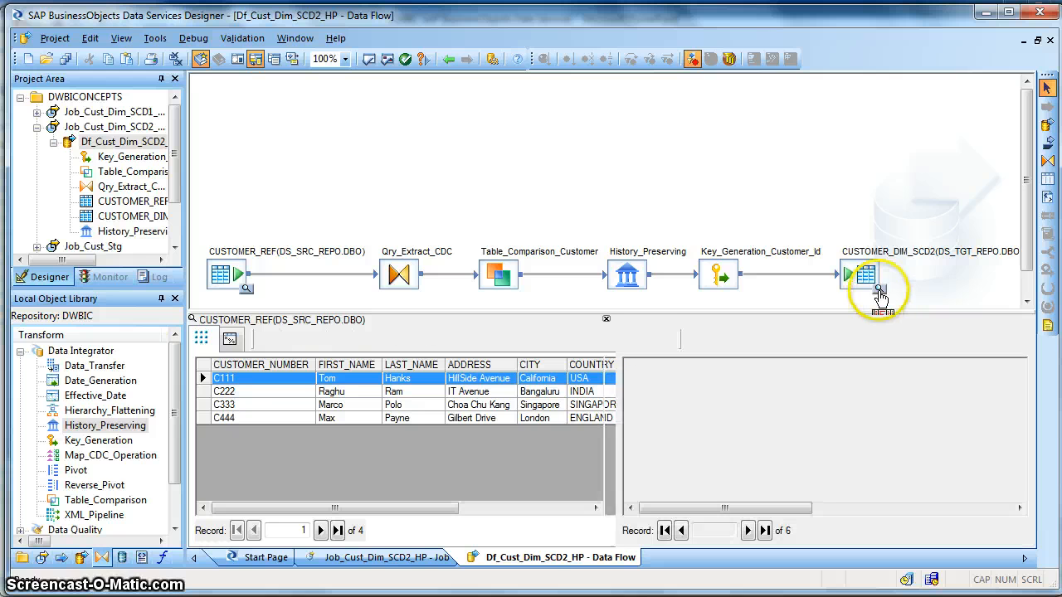
click(876, 290)
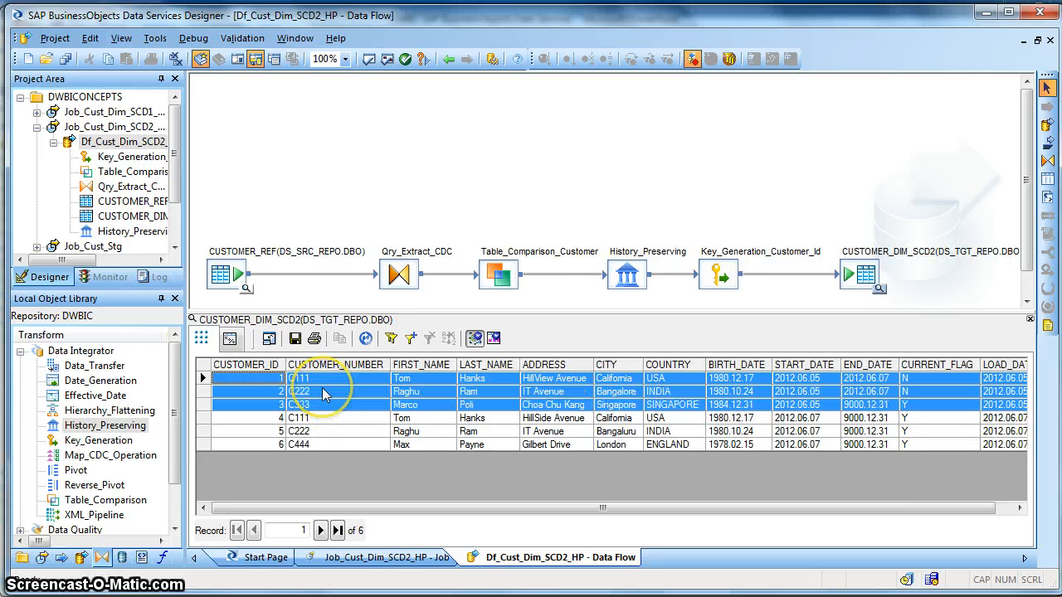
mouse_move(430, 424)
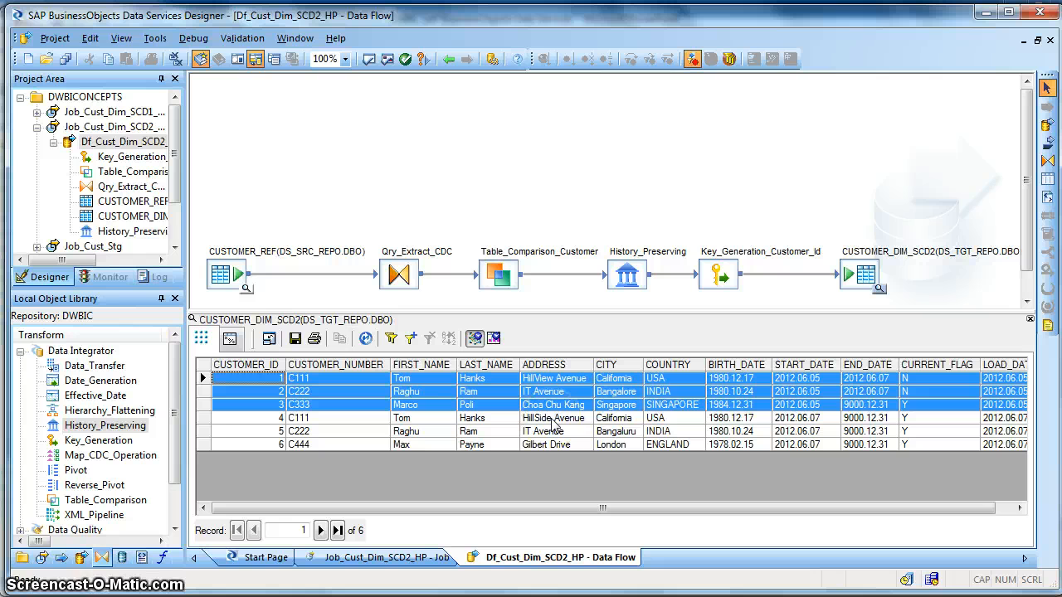
click(544, 418)
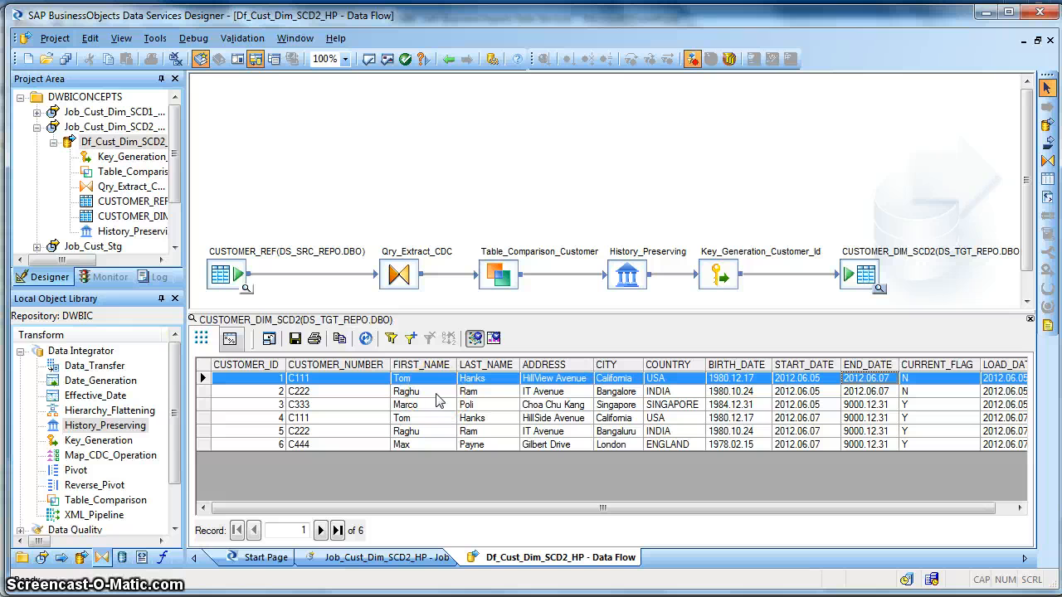
mouse_move(424, 403)
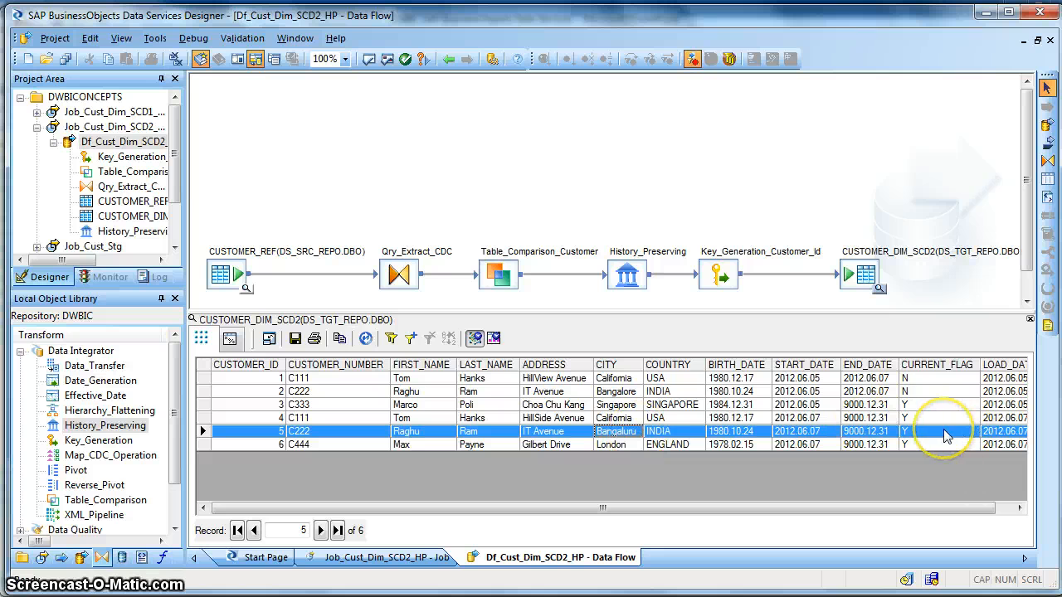
mouse_move(683, 467)
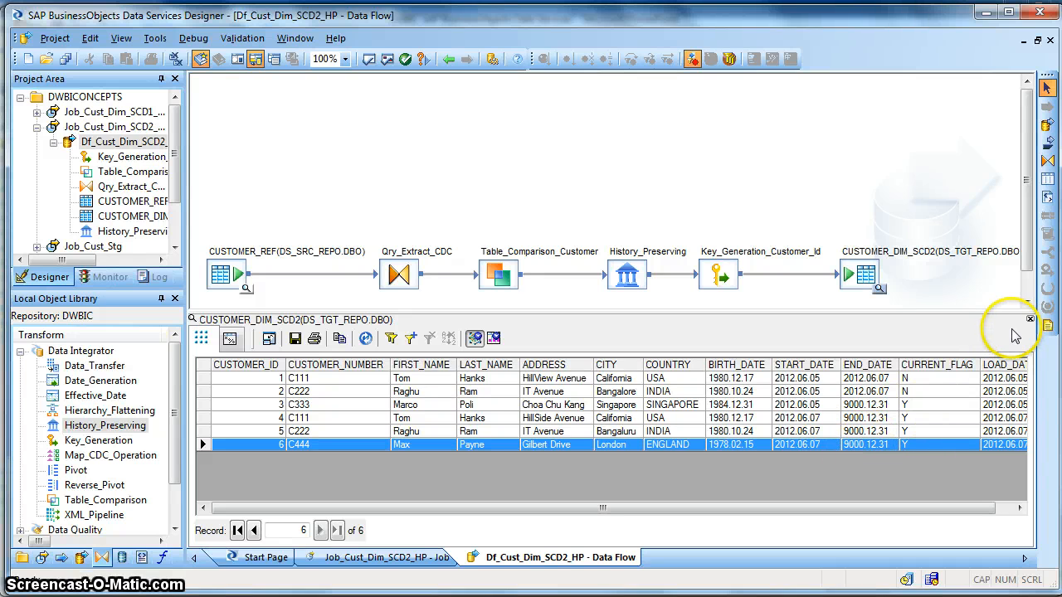
mouse_move(423, 340)
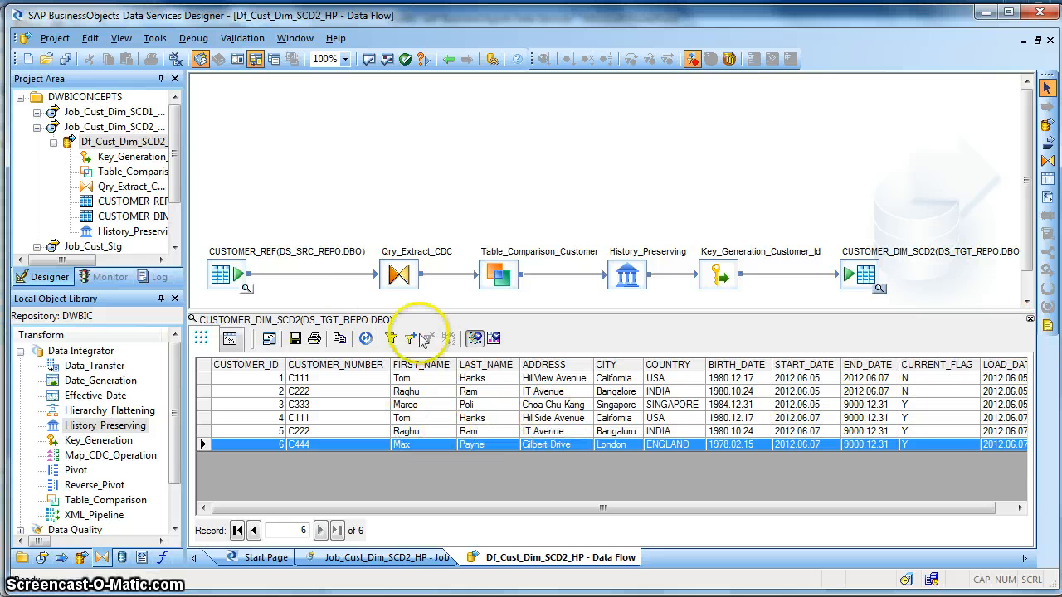
- Preview CUSTOMER_REF beside the six-row target and check Marco Polo's changed address
click(246, 289)
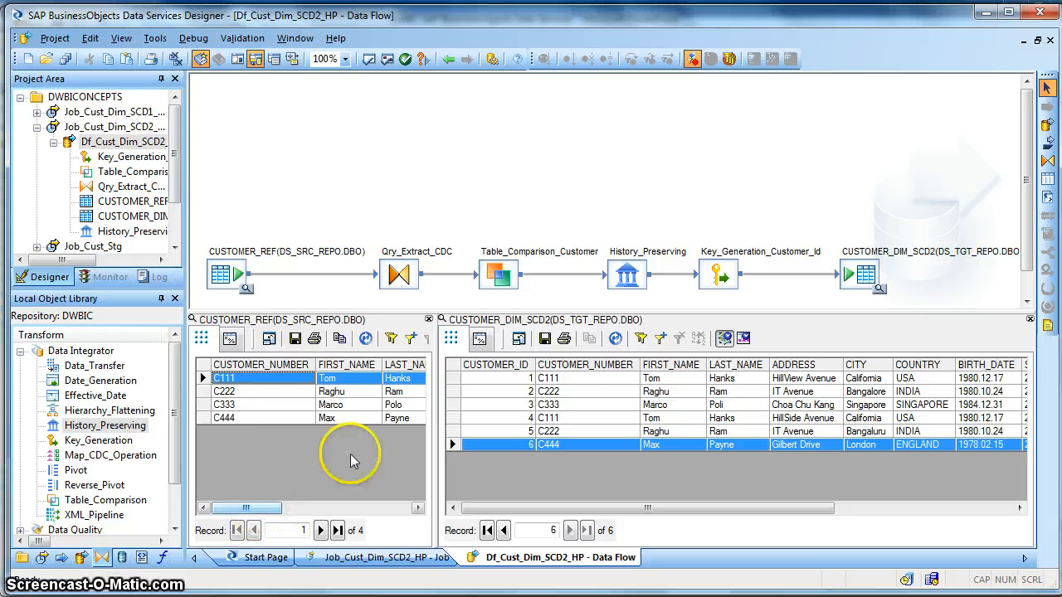
click(224, 405)
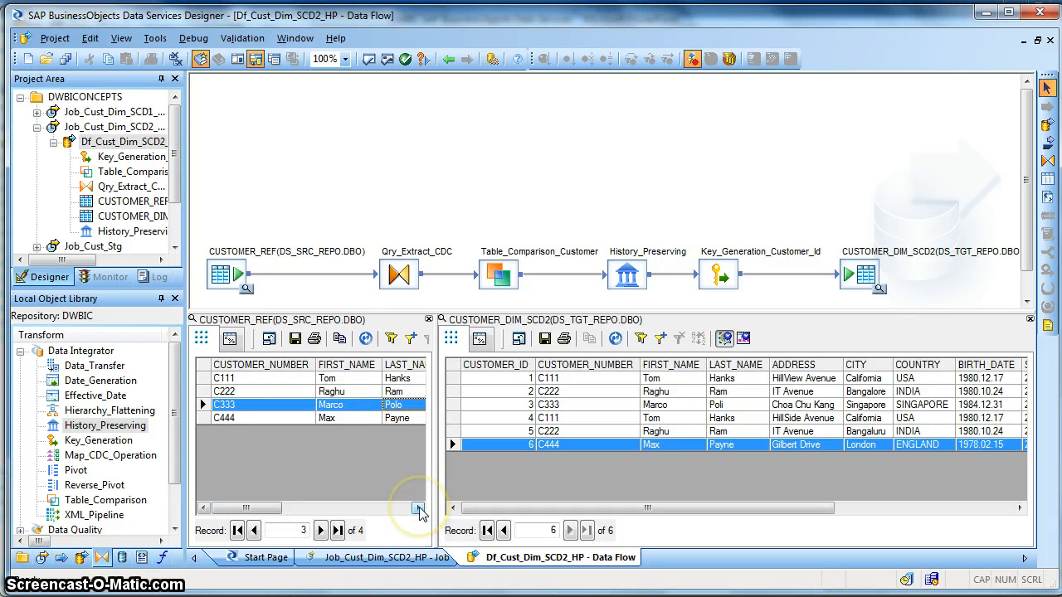
click(420, 508)
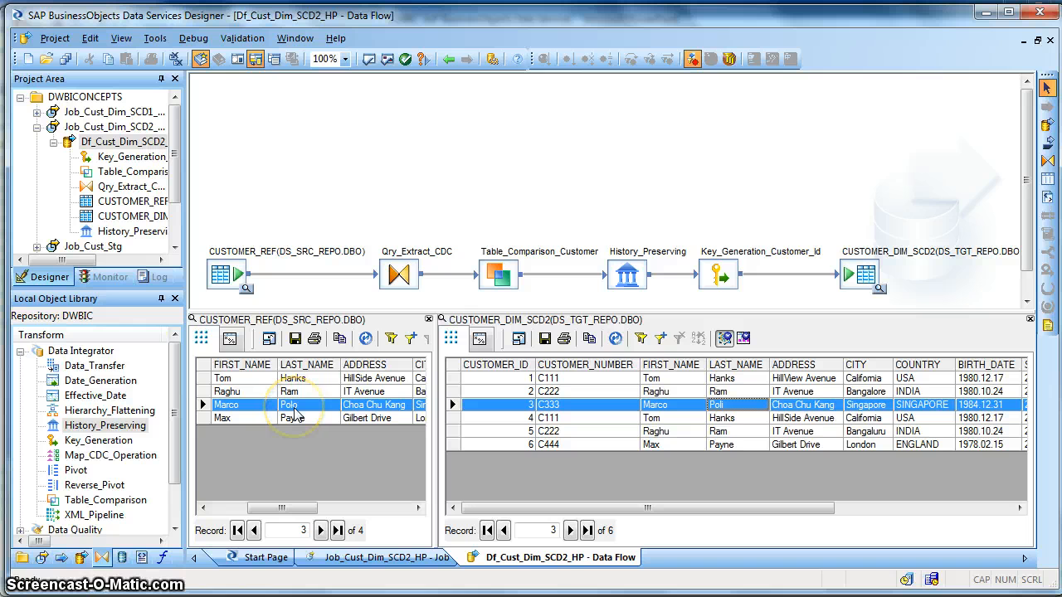
mouse_move(700, 423)
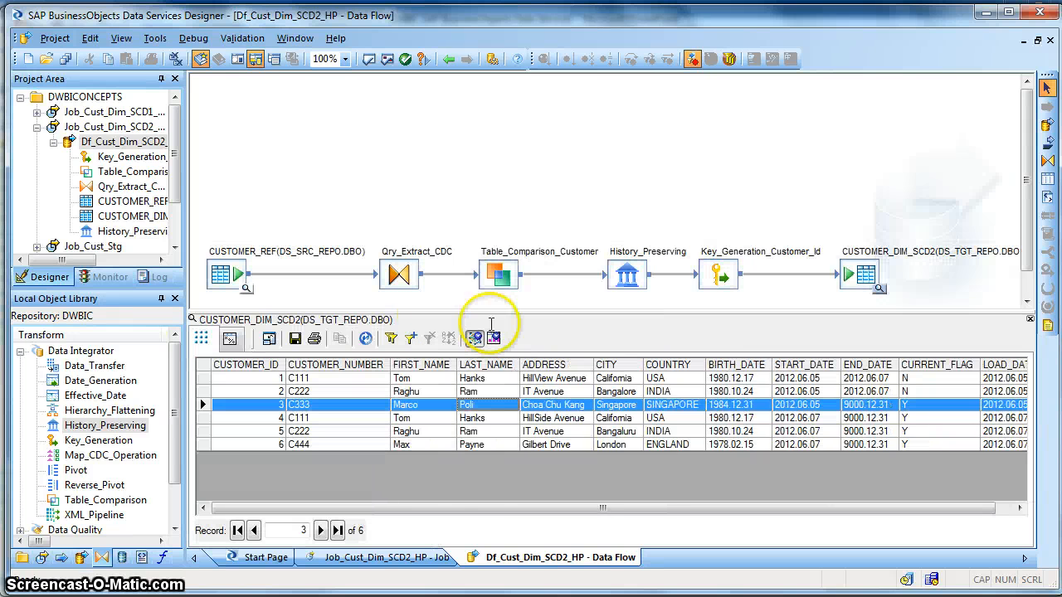
mouse_move(1004, 325)
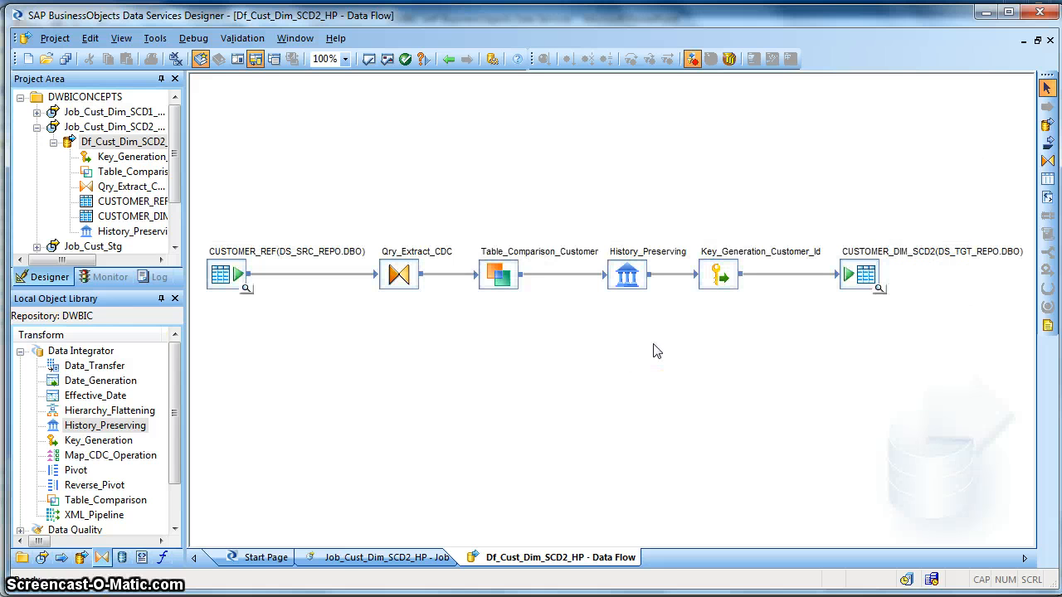
mouse_move(599, 334)
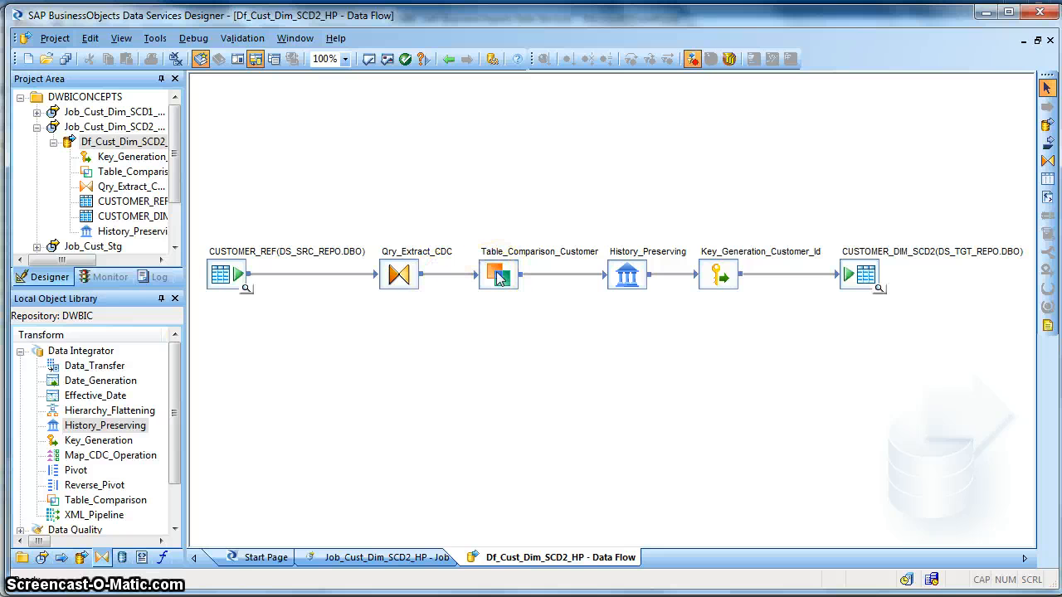
- Check Table_Comparison_Customer's compare columns, then add LAST_NAME to History_Preserving's compare columns
click(497, 275)
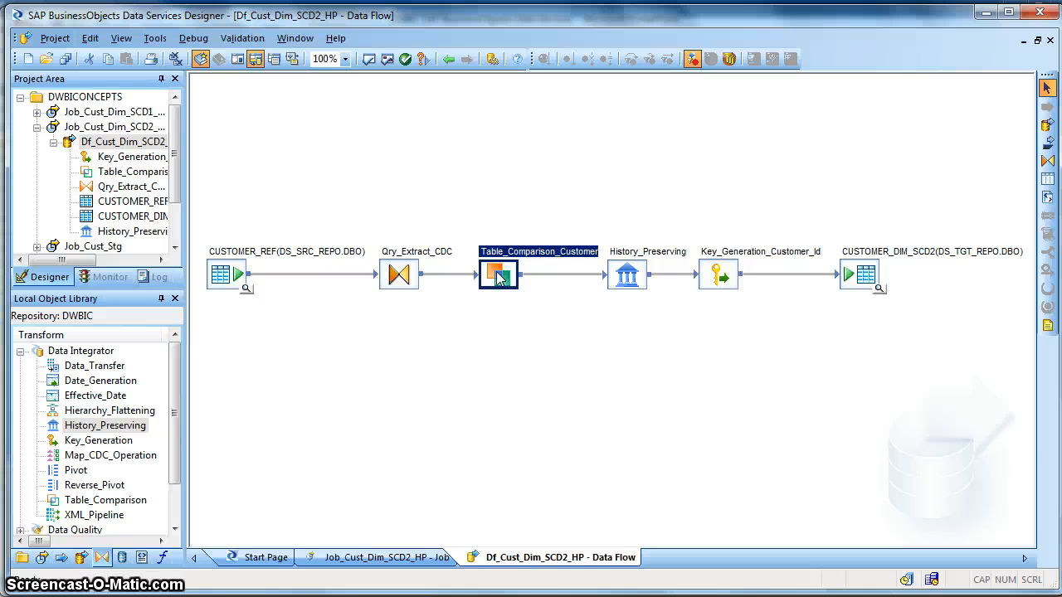
double_click(498, 274)
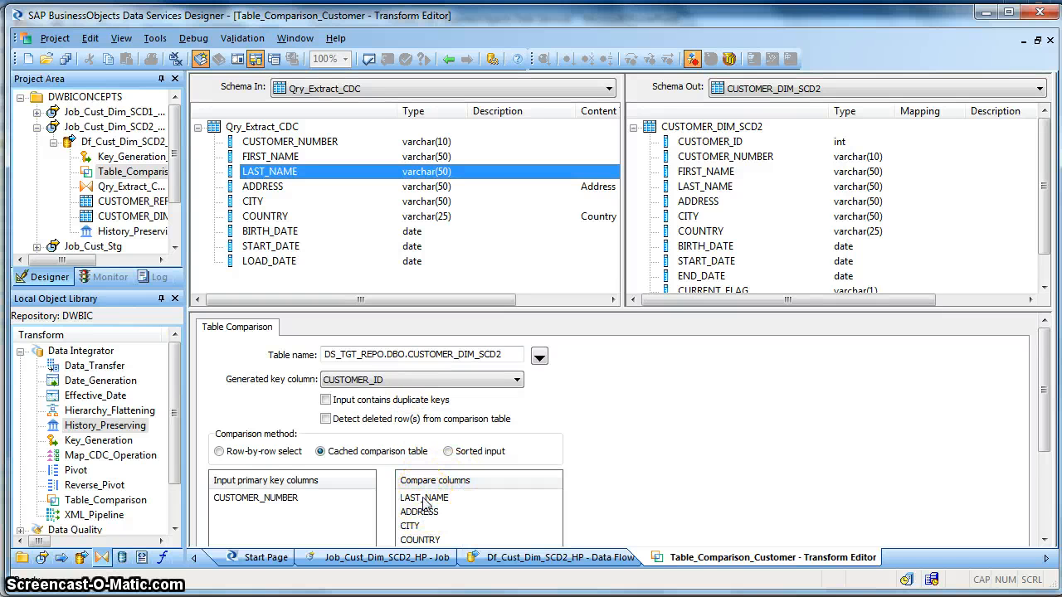
click(425, 497)
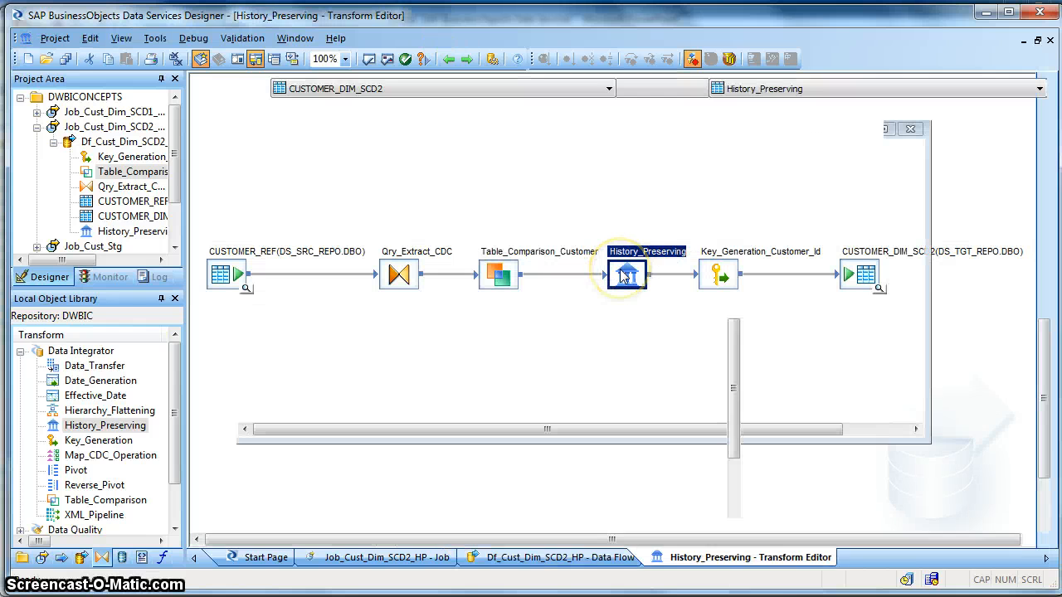
double_click(627, 273)
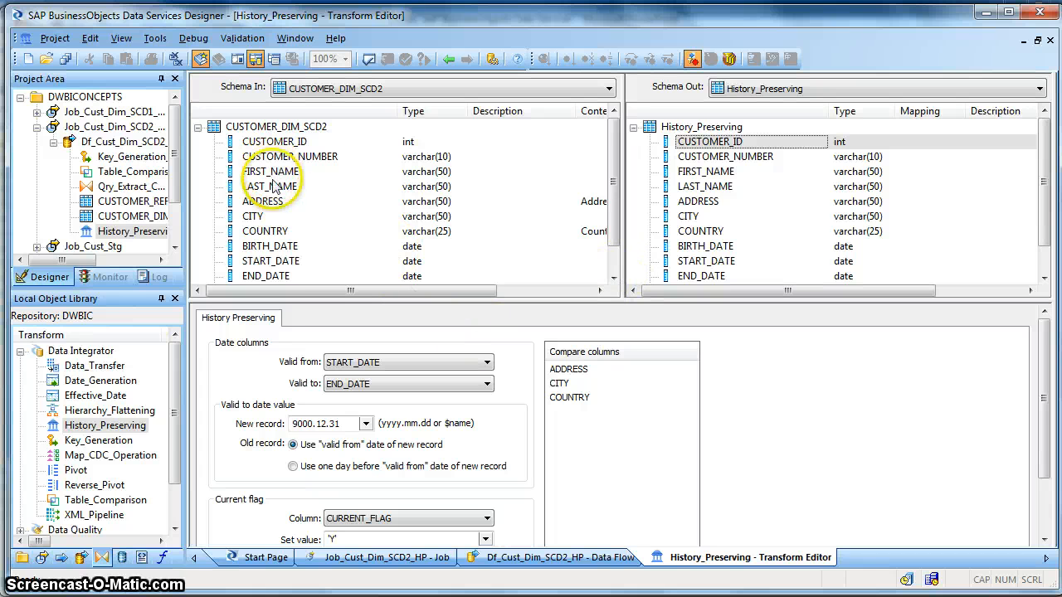
right_click(567, 368)
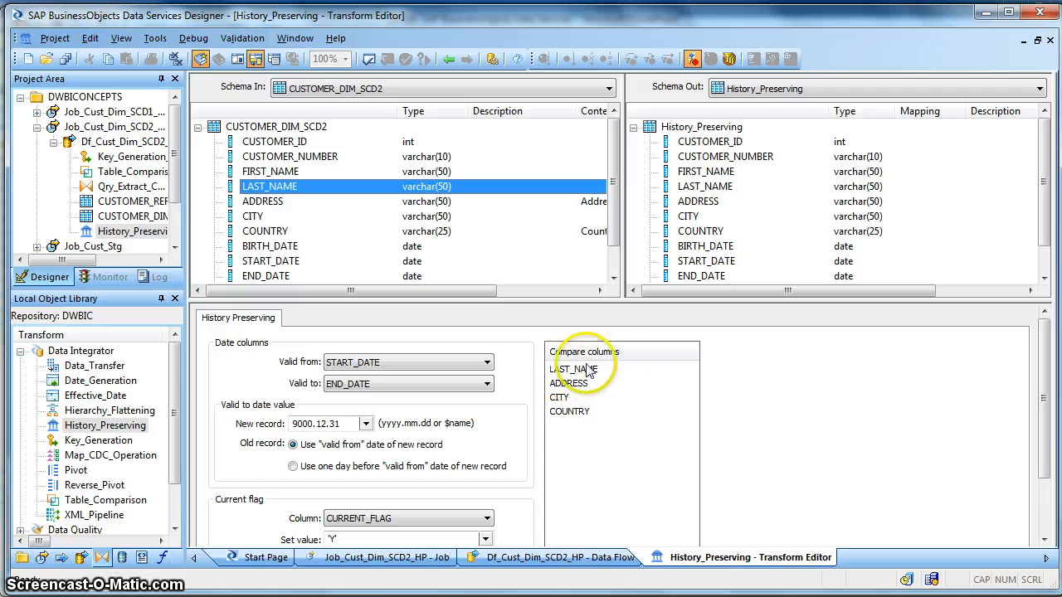
click(574, 368)
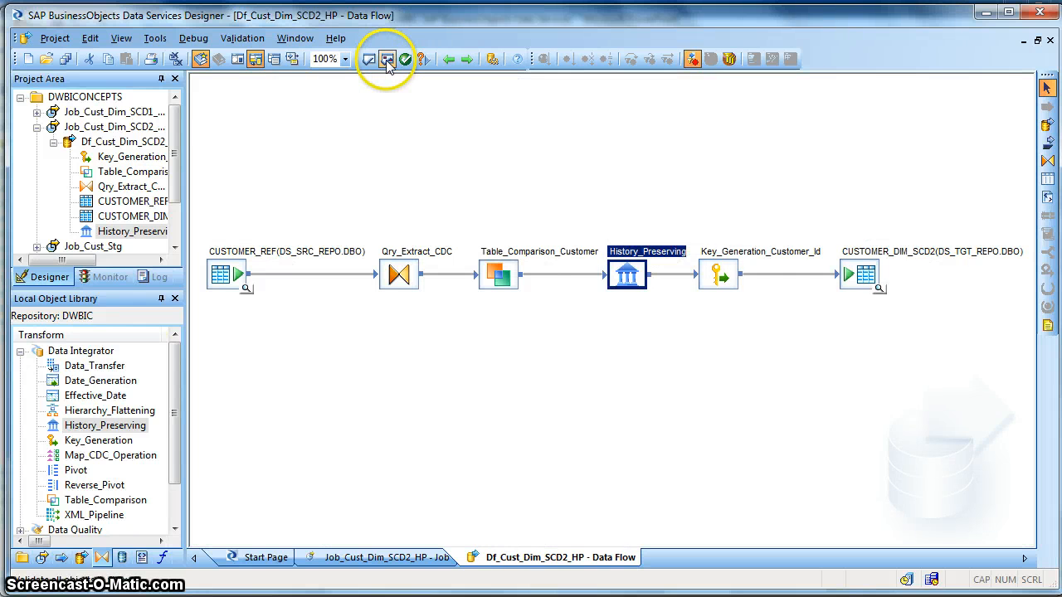
- Validate the data flow with no errors and return to the Job_Cust_Dim_SCD2_HP job
click(388, 60)
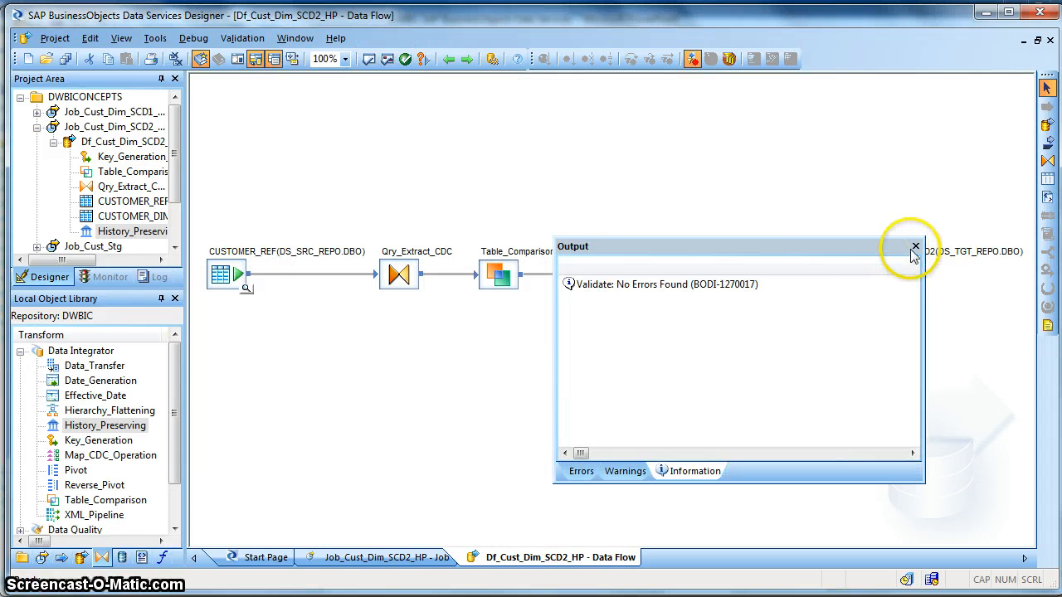
click(916, 246)
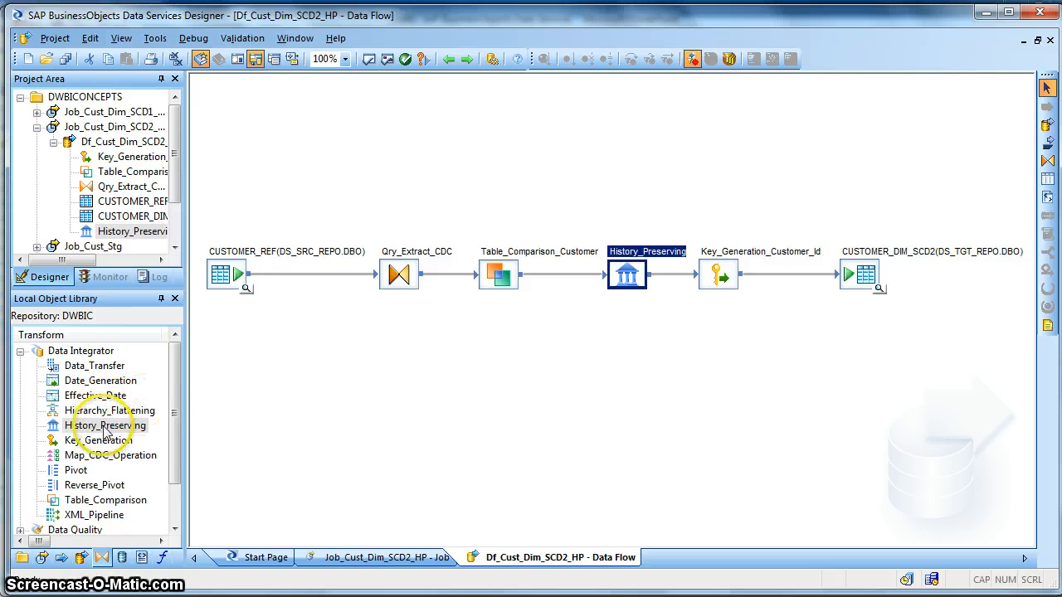
click(106, 425)
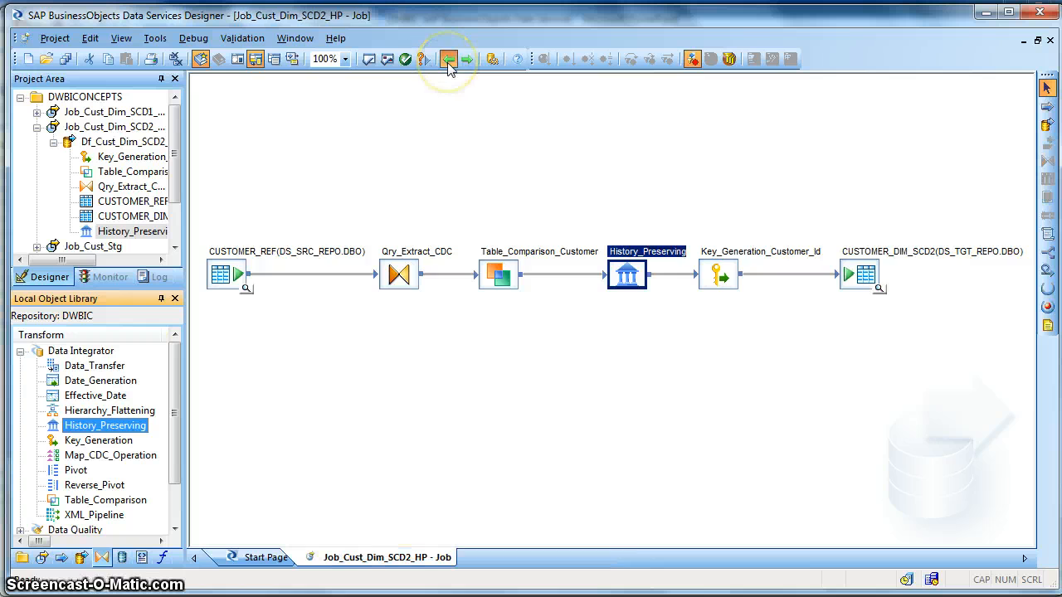
- Save the changed data flow and rerun the job with default execution properties
click(448, 60)
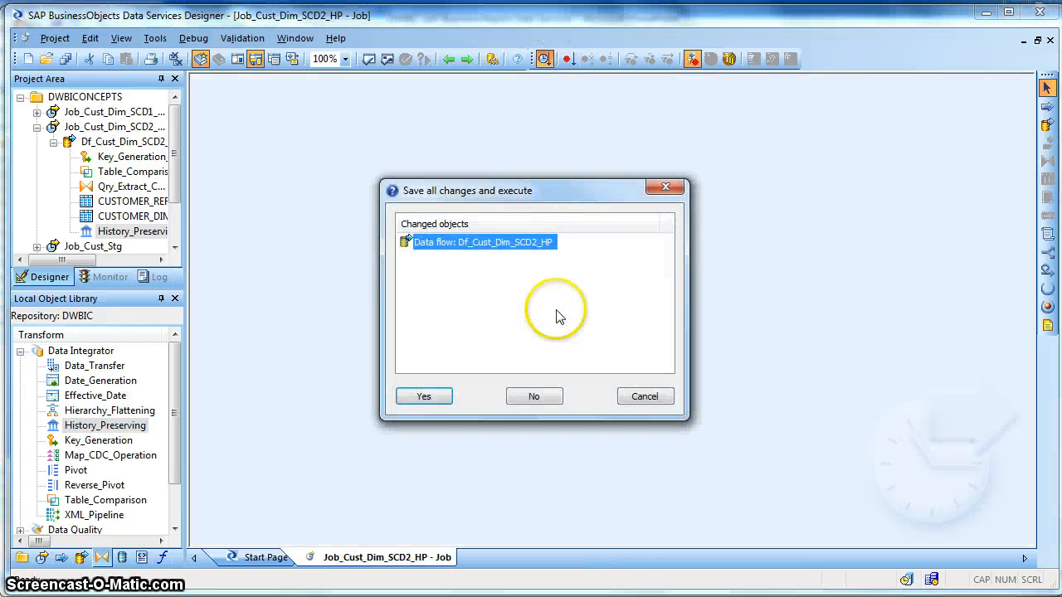
click(423, 395)
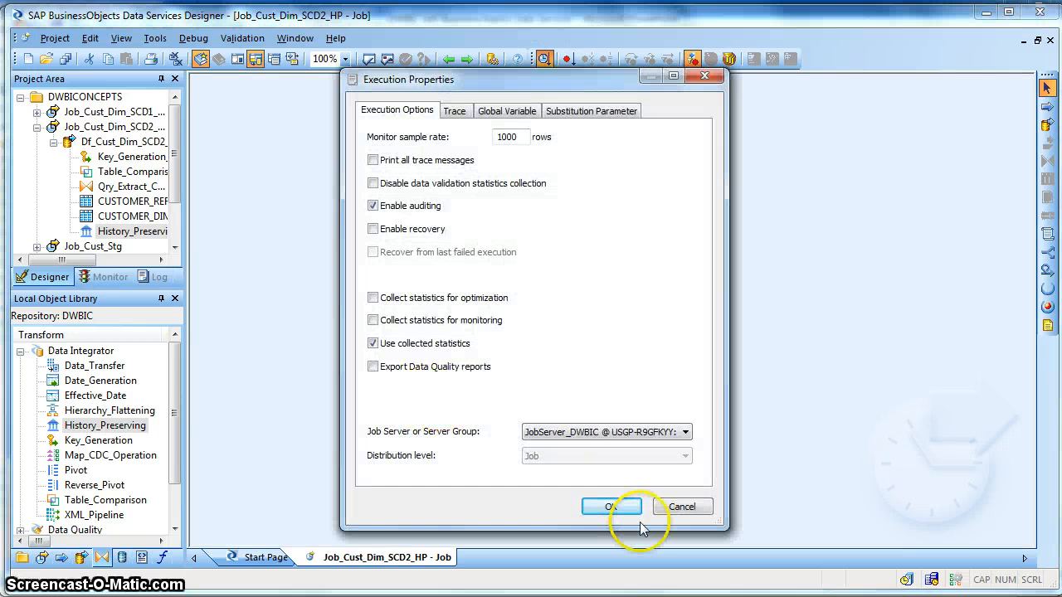
click(610, 508)
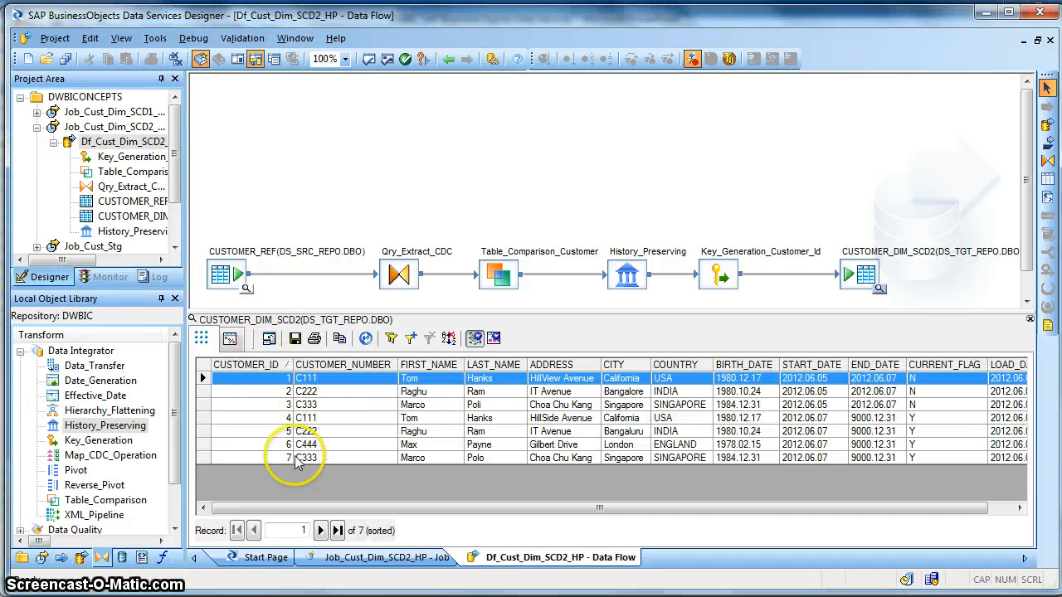
- Inspect CUSTOMER_DIM_SCD2 target data: new active Marco Polo row 7, expired Poli row 3, then close the view
click(307, 458)
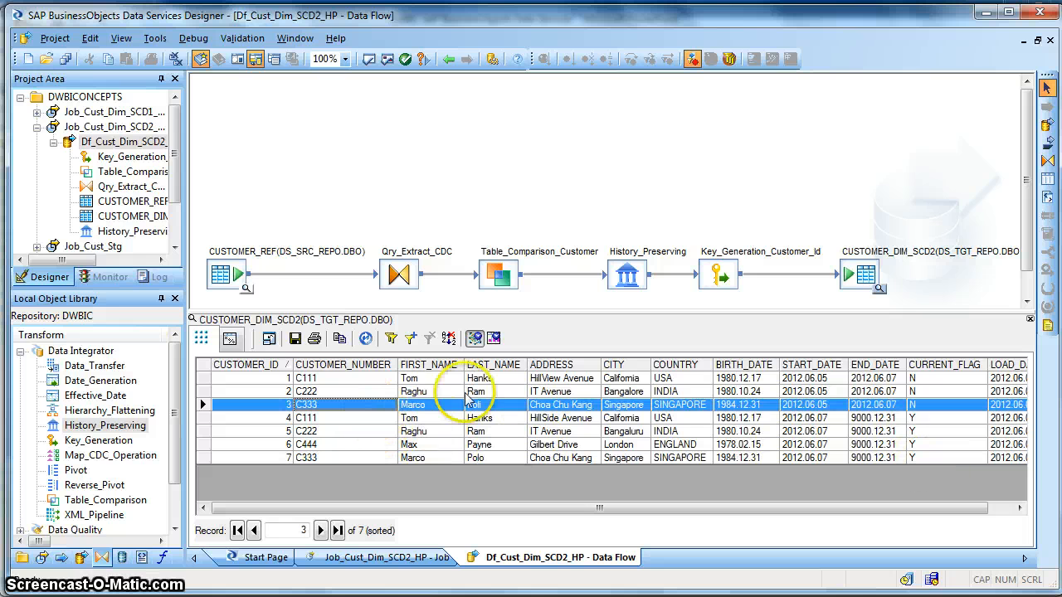
mouse_move(925, 412)
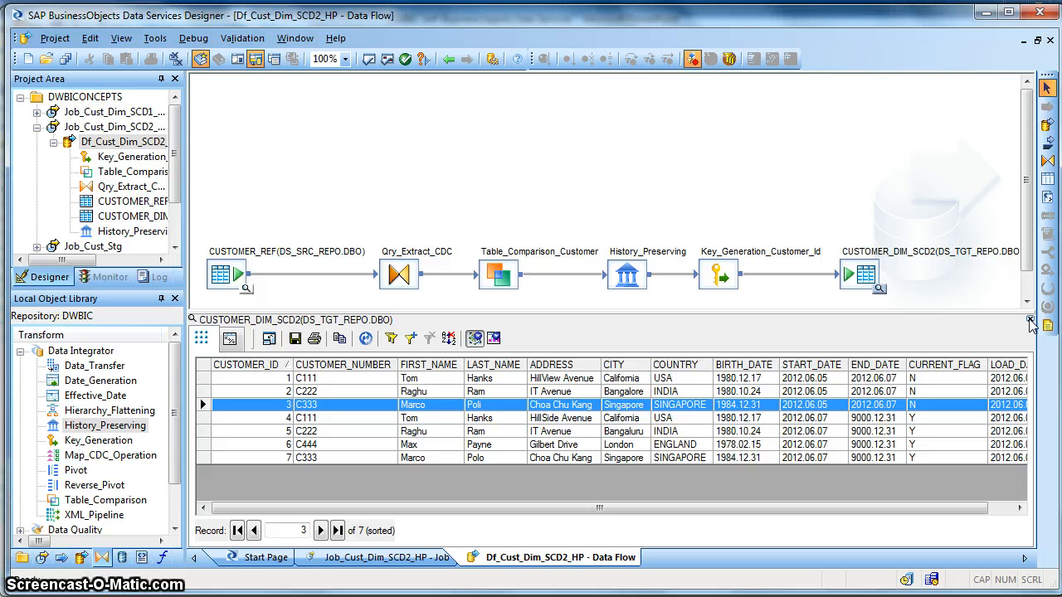
click(1032, 322)
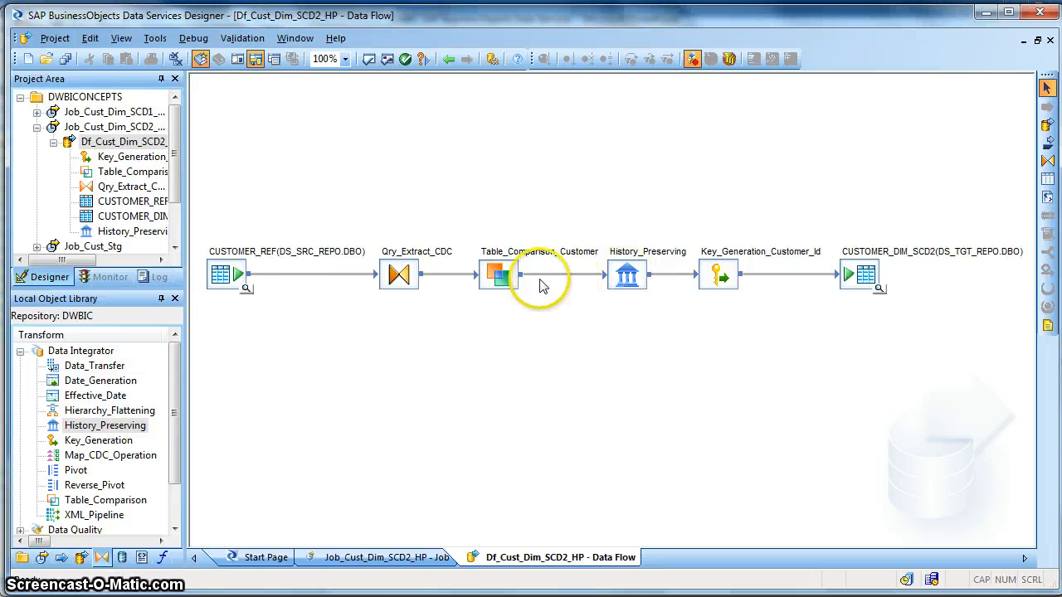
click(497, 276)
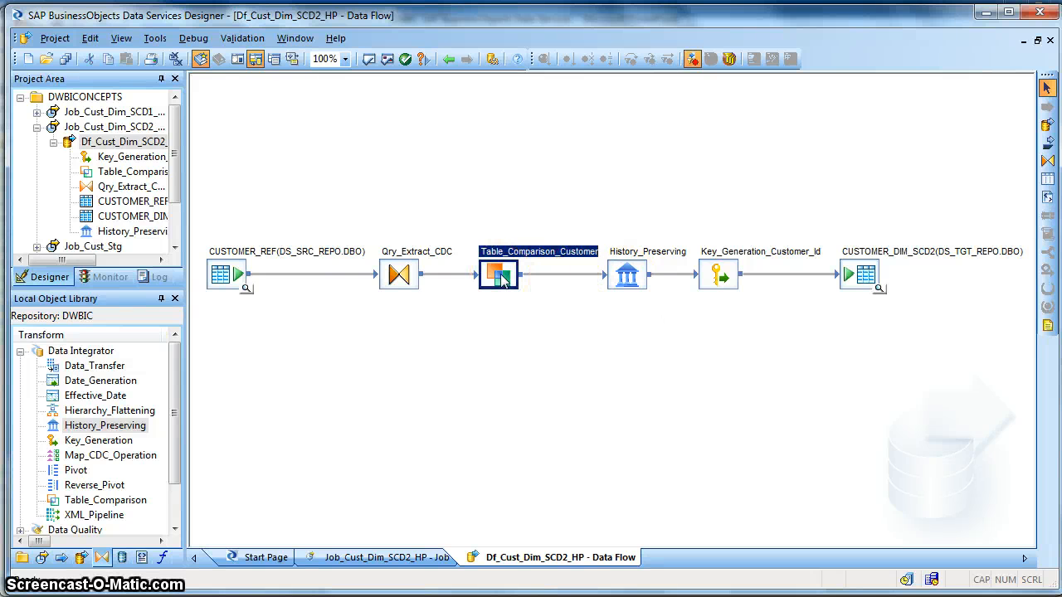
click(627, 275)
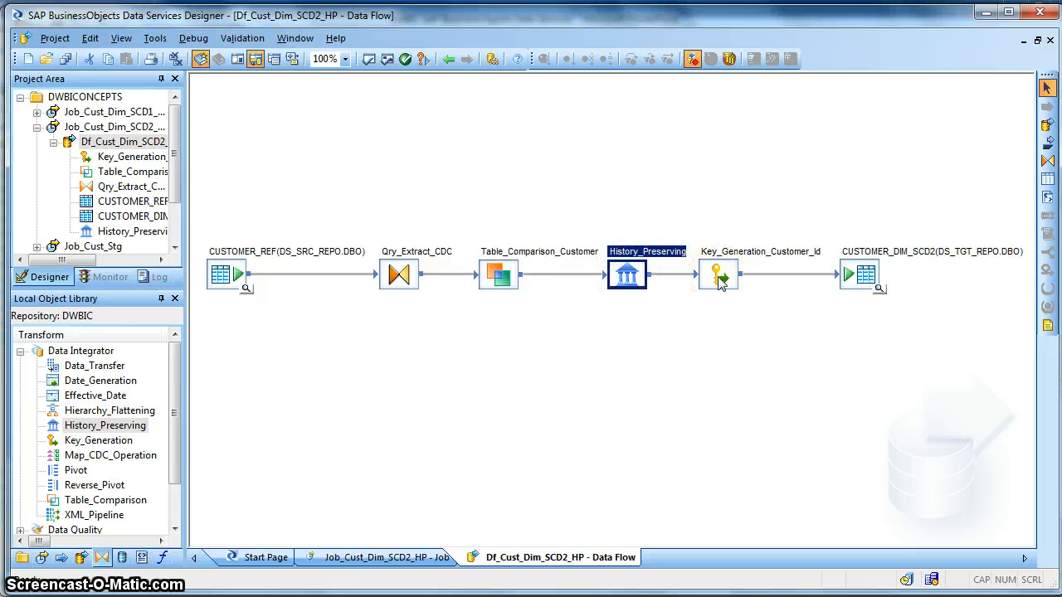
click(716, 274)
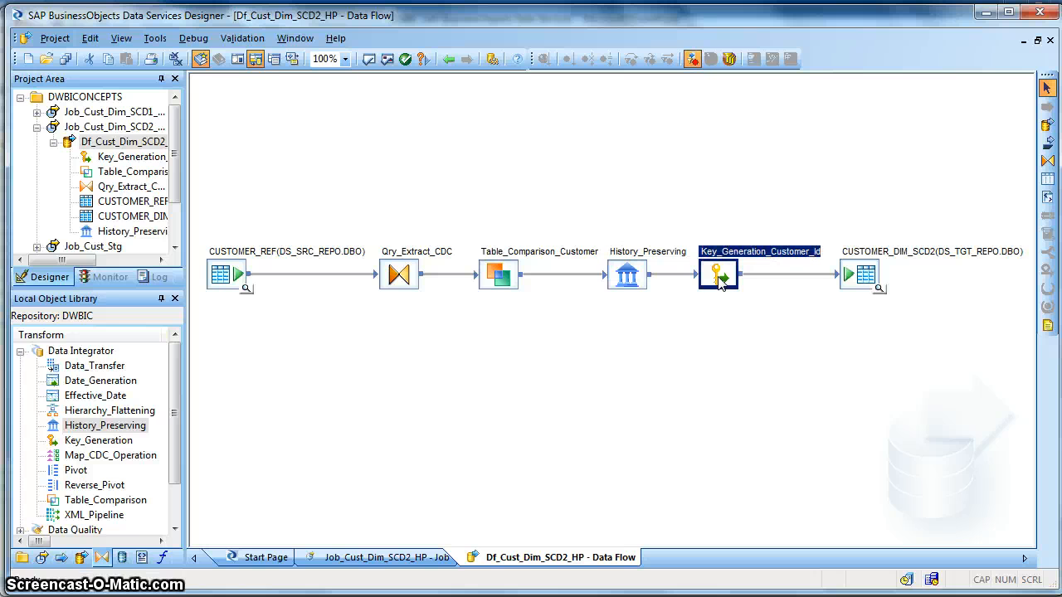